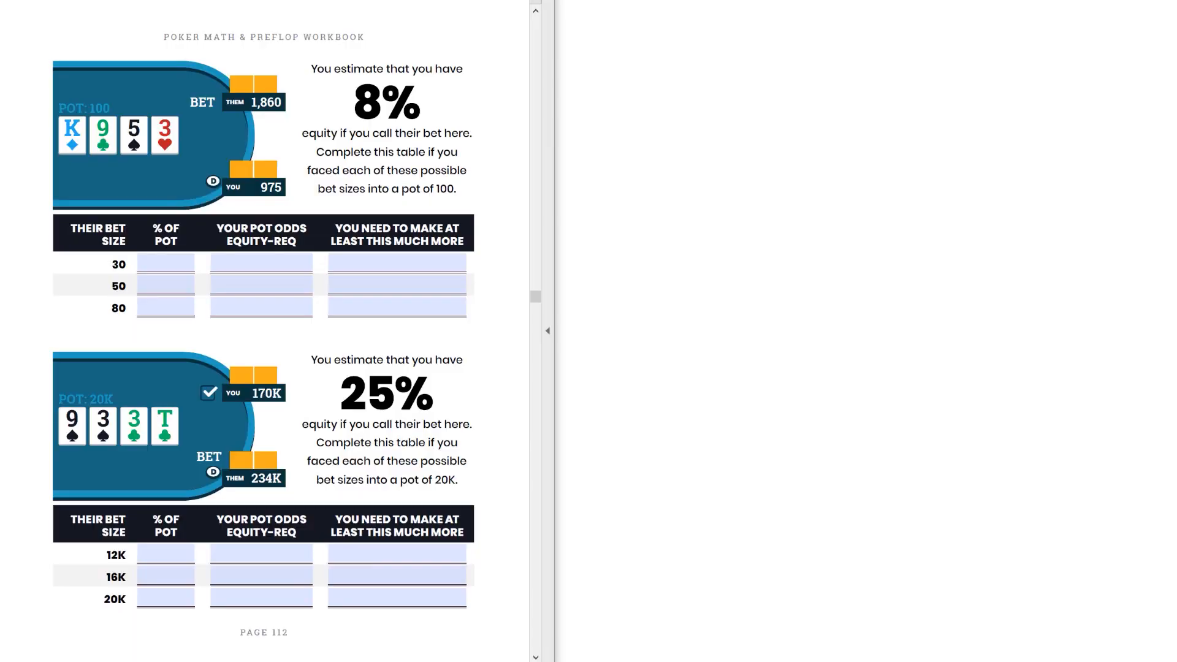
mouse_move(480, 629)
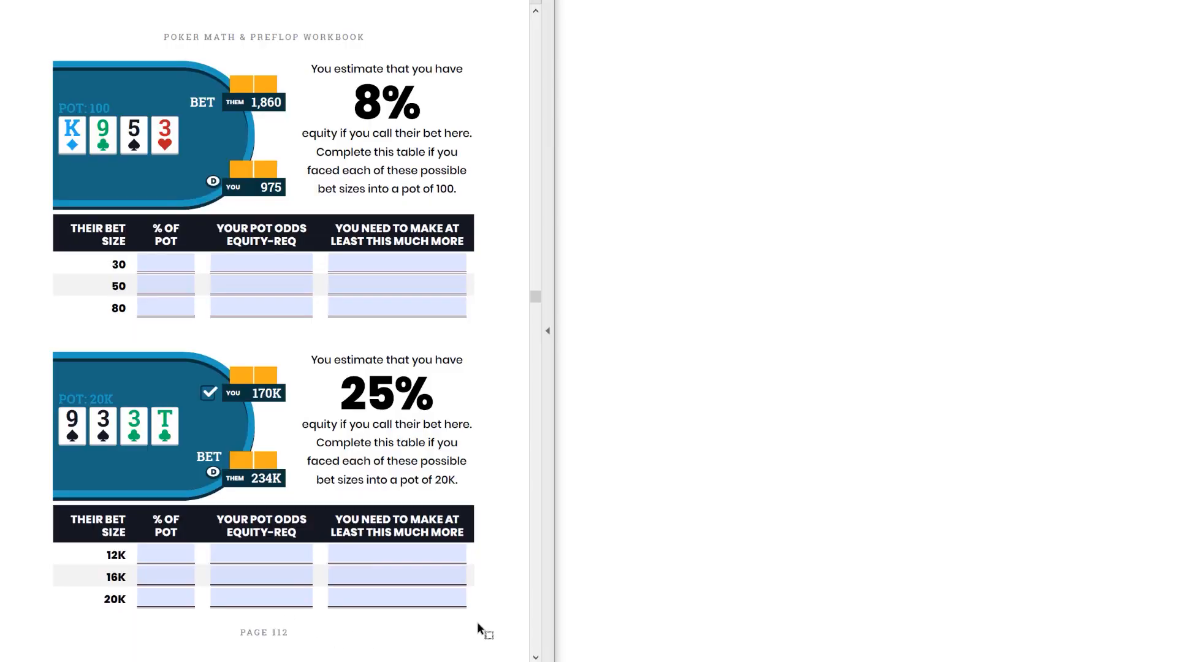
mouse_move(333, 71)
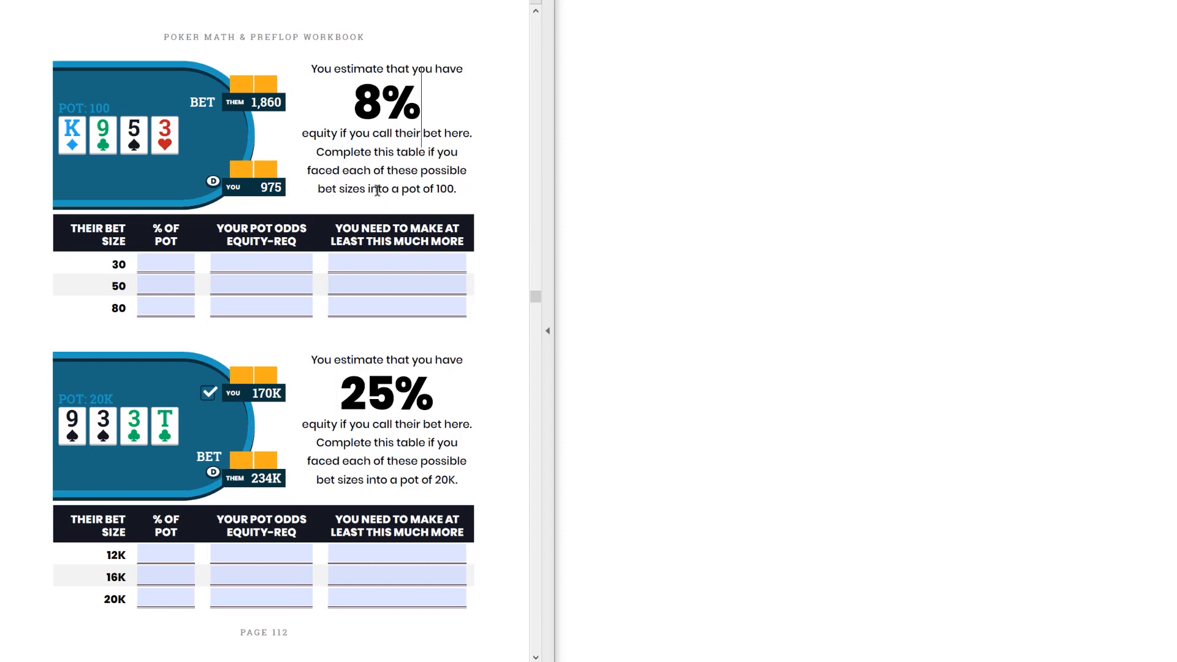
Enter 30% as the 30 bet's share of the pot in the first table.
left_click(165, 262)
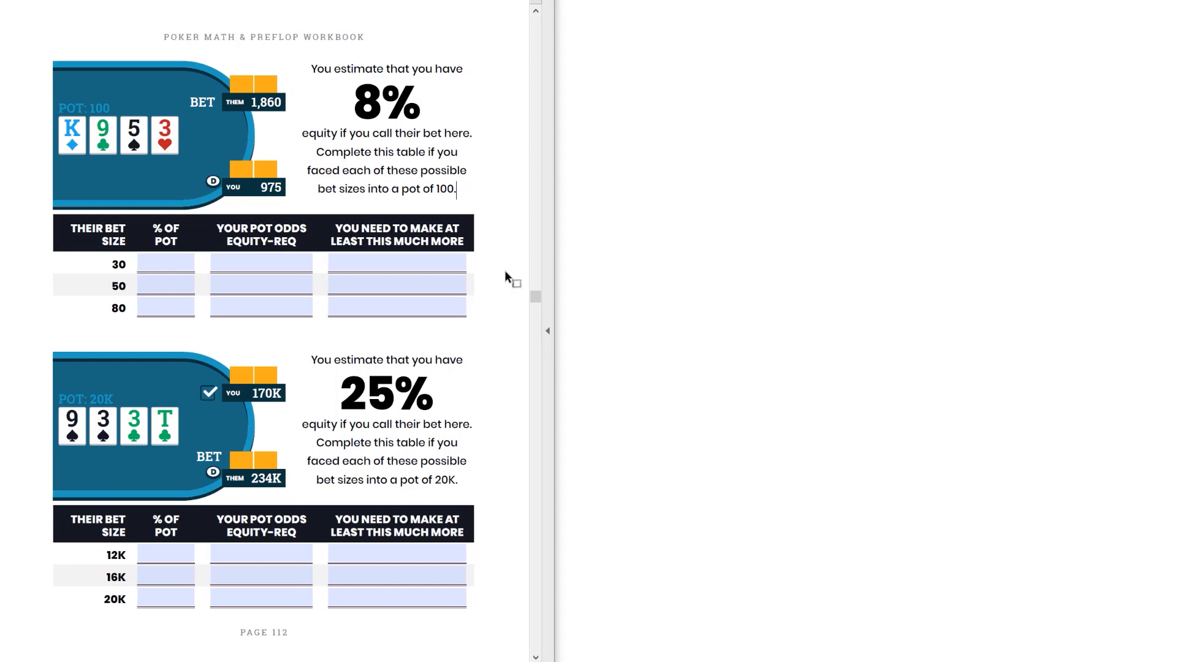
left_click(166, 263)
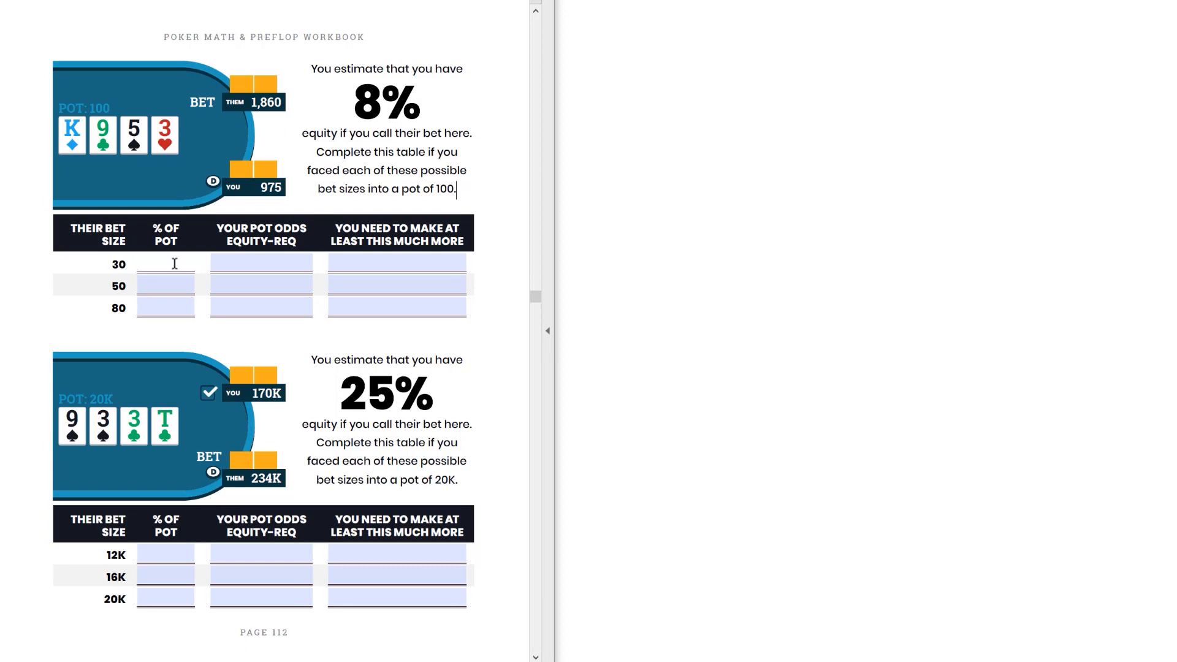
left_click(166, 285)
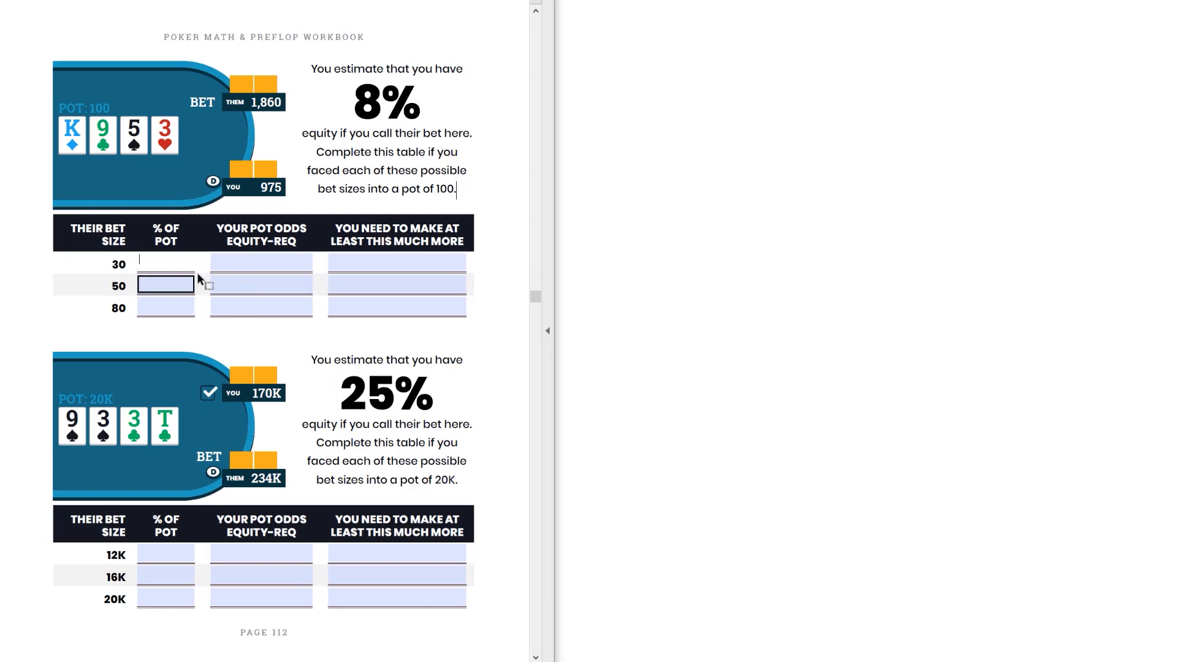
left_click(165, 264)
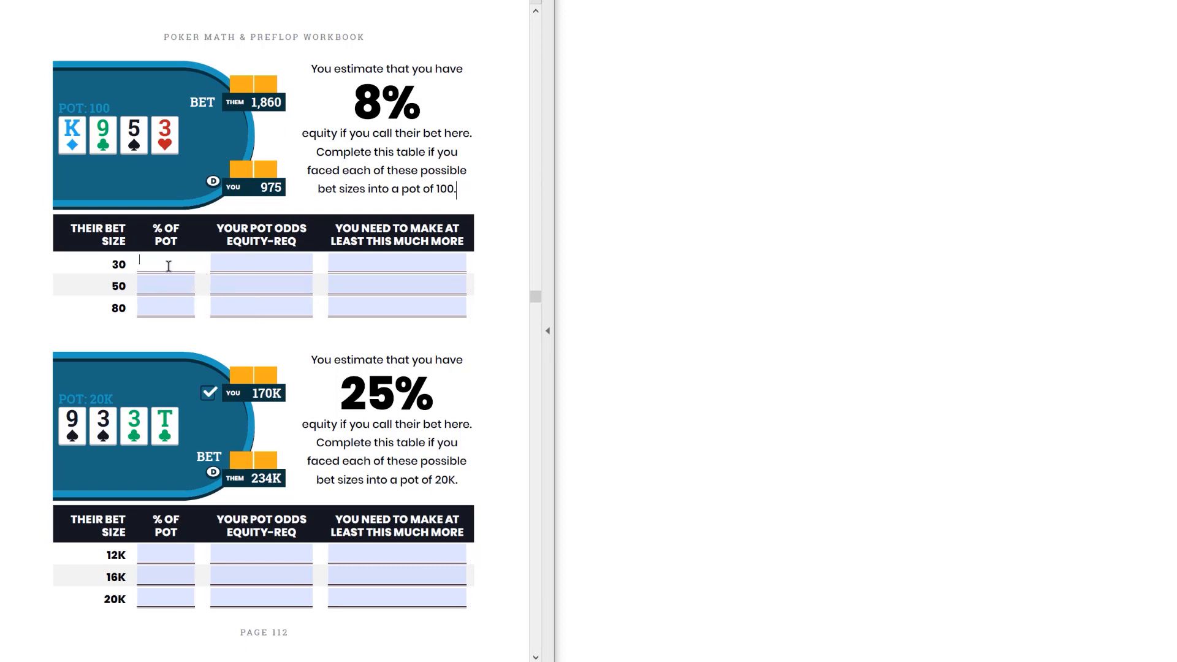
mouse_move(203, 278)
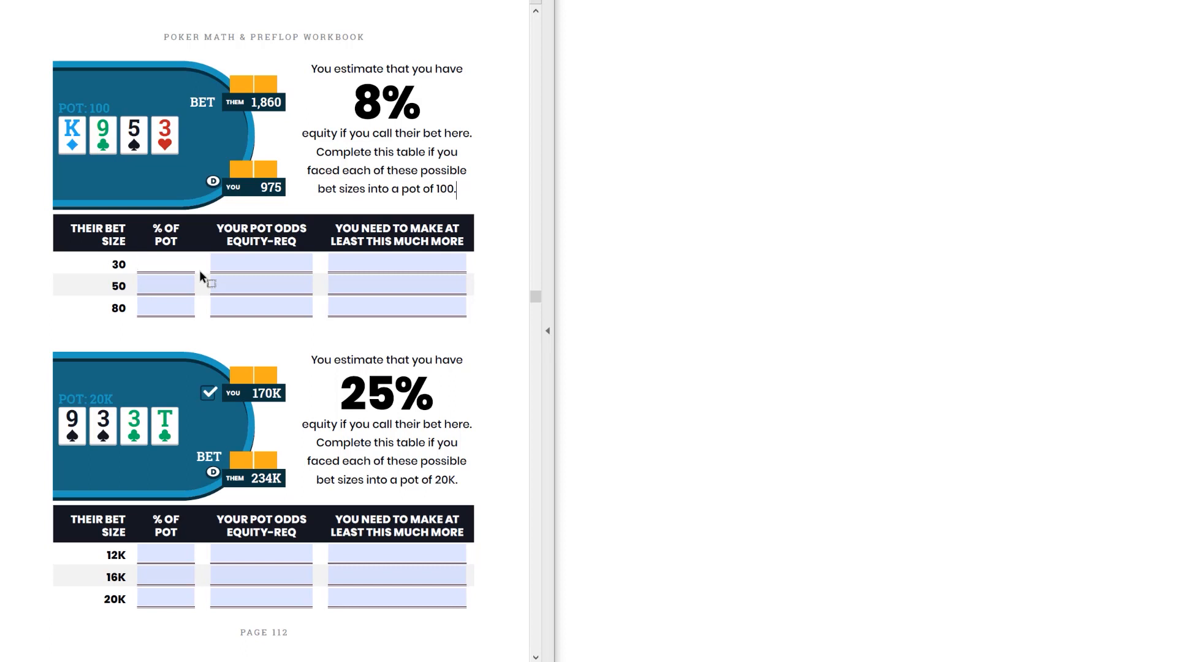
left_click(260, 264)
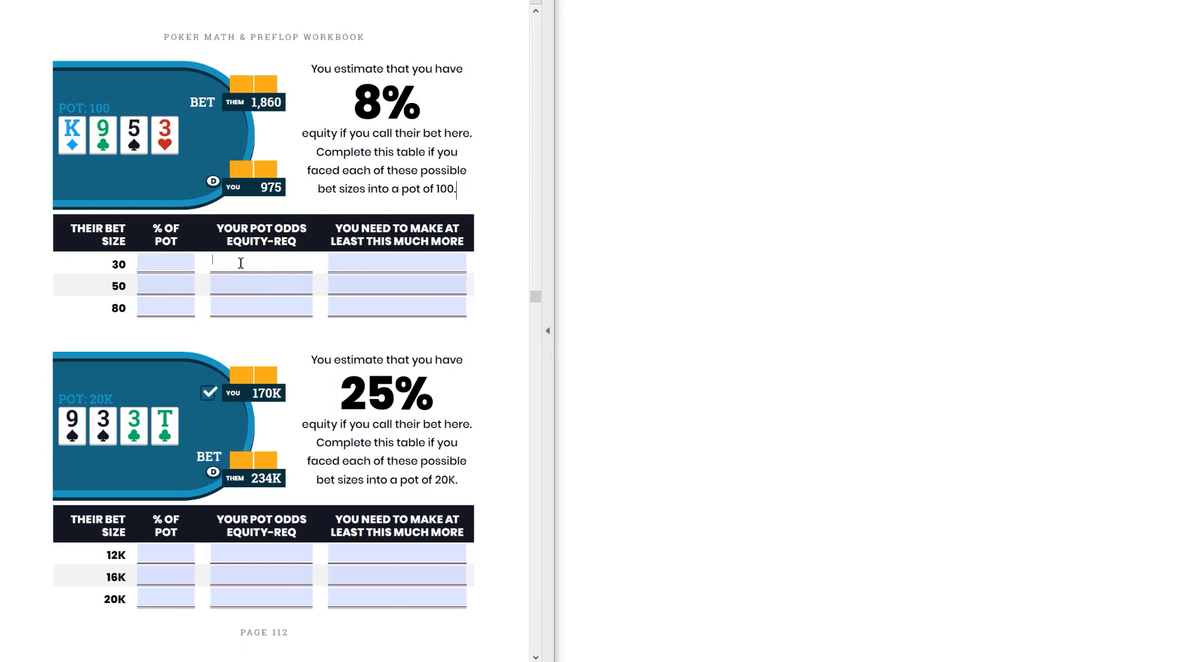
left_click(396, 307)
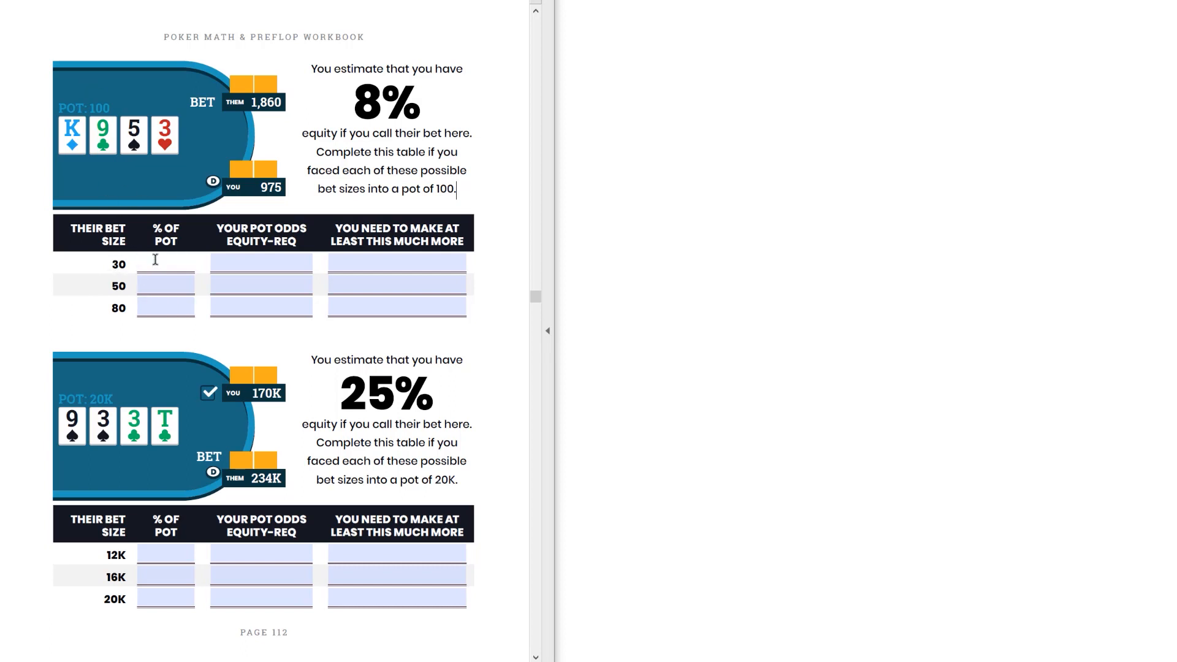
type("30%")
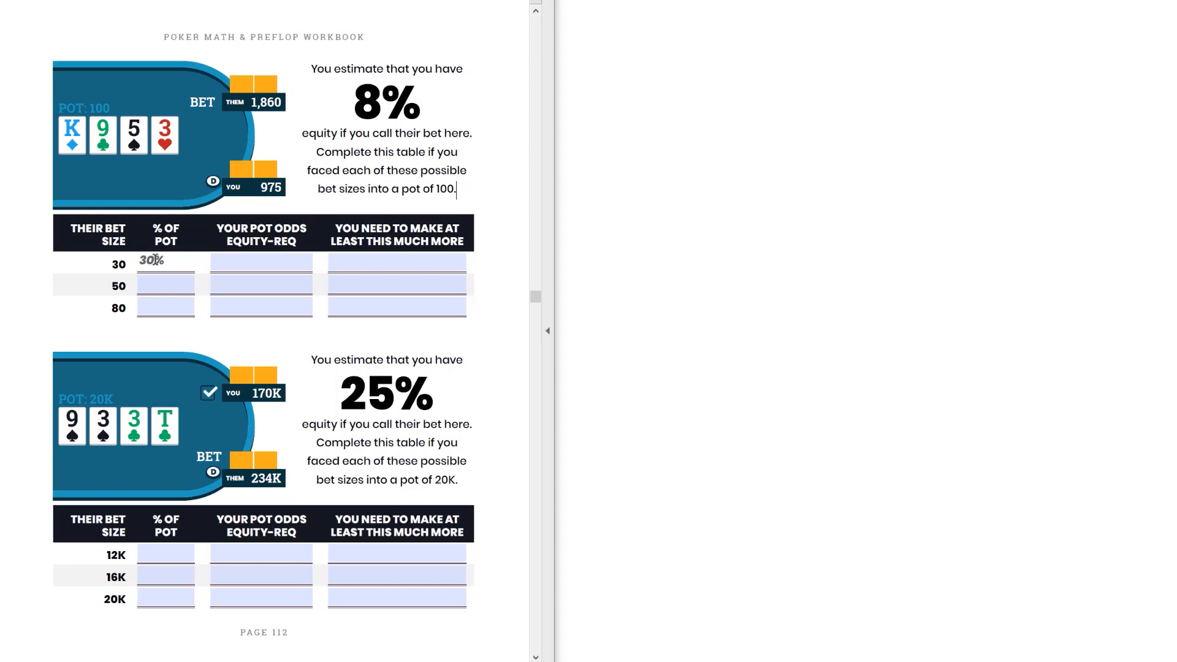
Enter a 19% equity requirement for the 30 bet row.
left_click(260, 260)
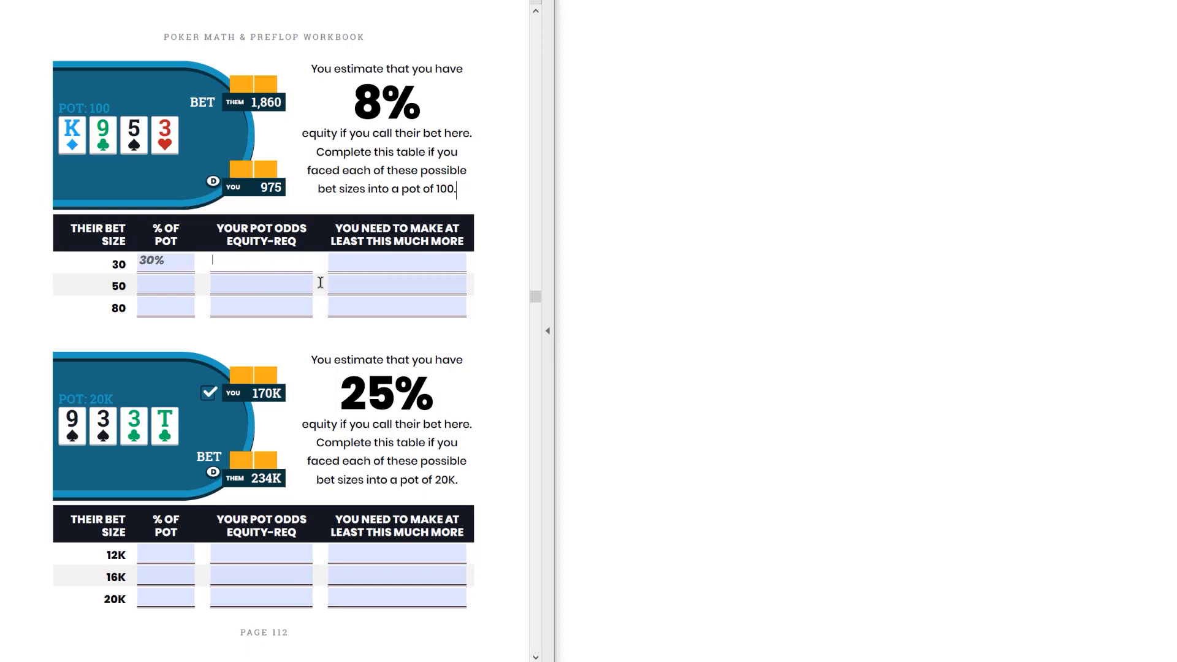
type("19%")
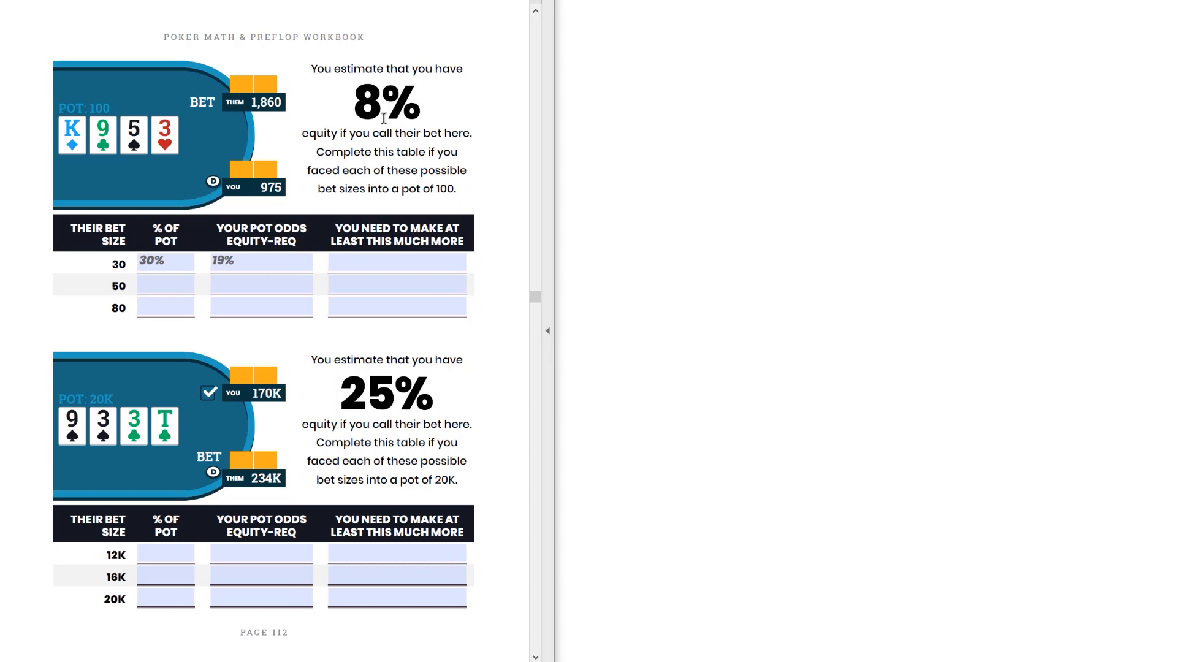
left_click(260, 262)
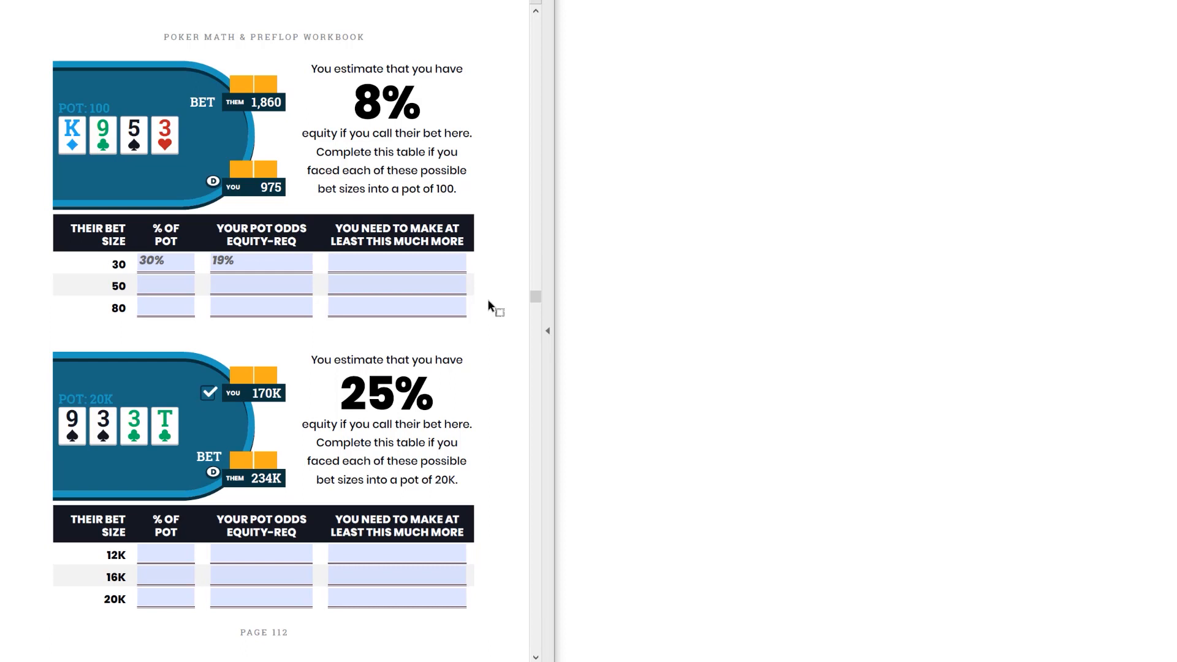
left_click(456, 188)
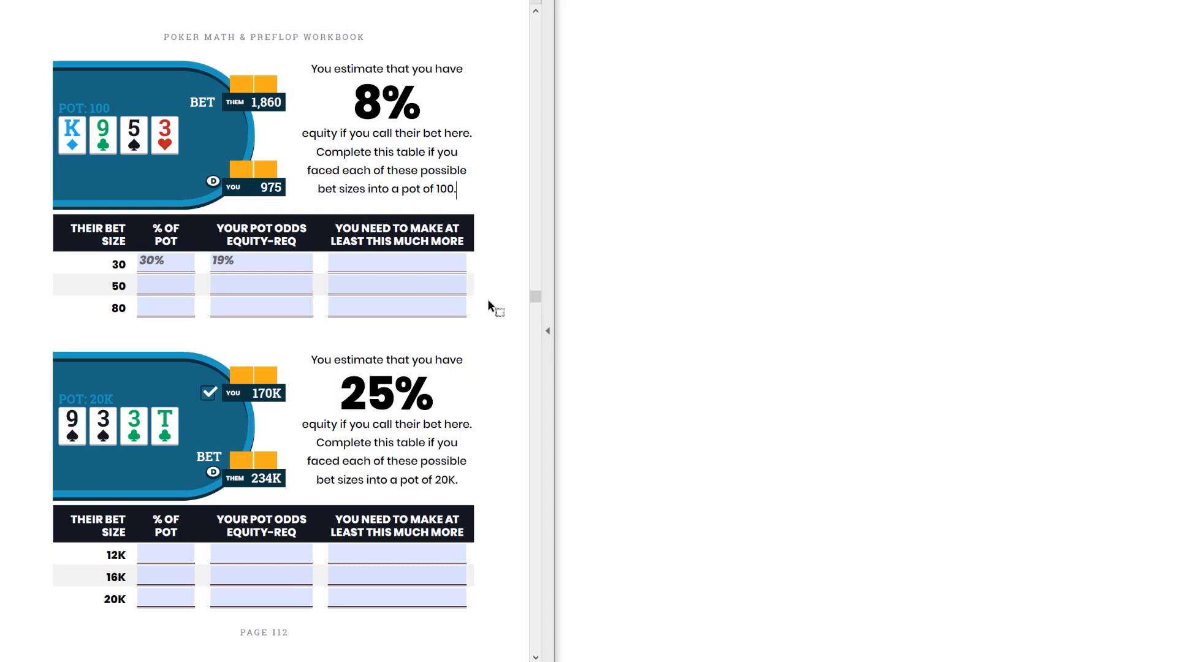
mouse_move(489, 317)
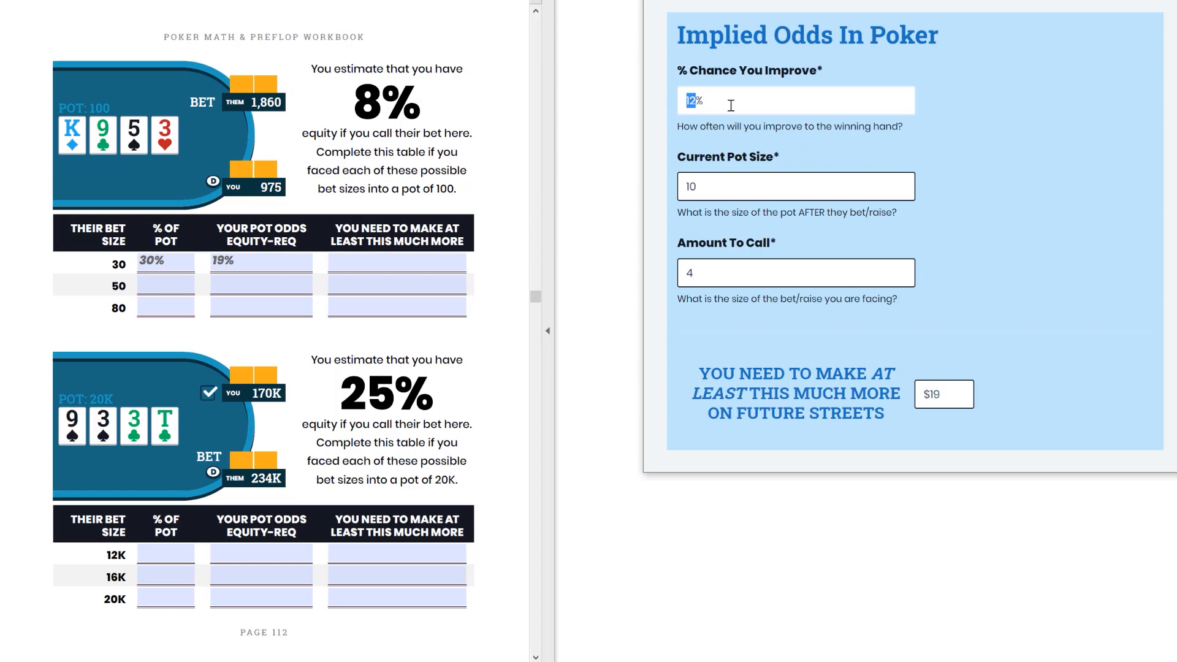
Calculate with 8% improve chance, 130 pot and 30 call to get $215 more needed.
type("8%")
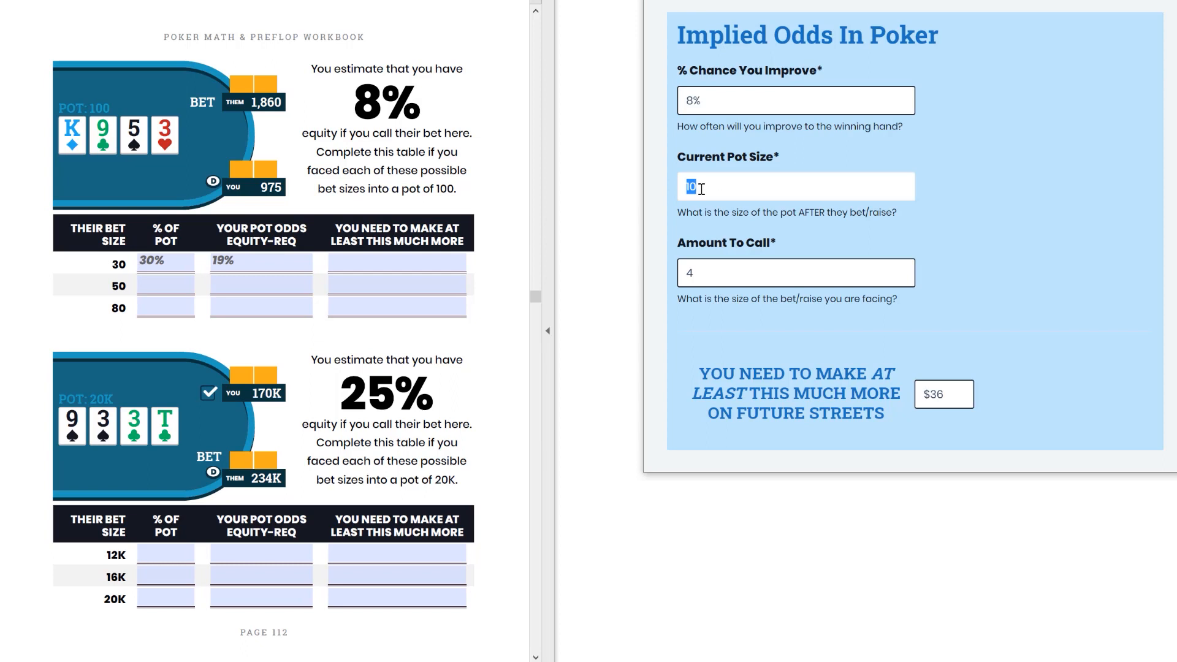
type("130")
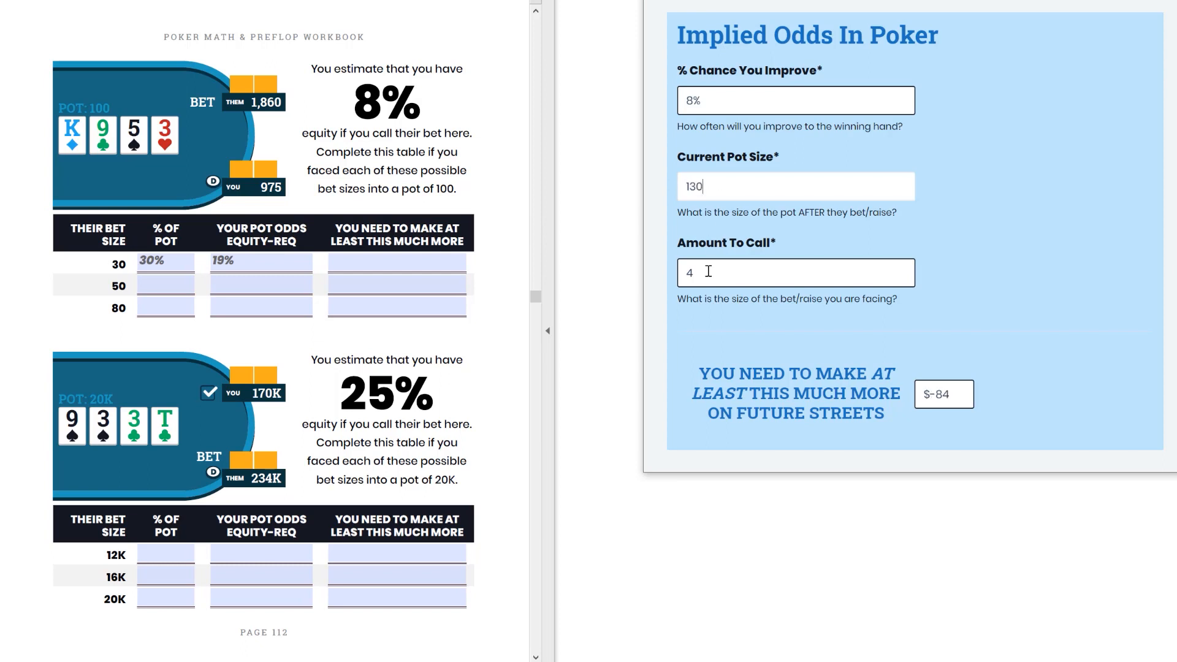
double_click(688, 272)
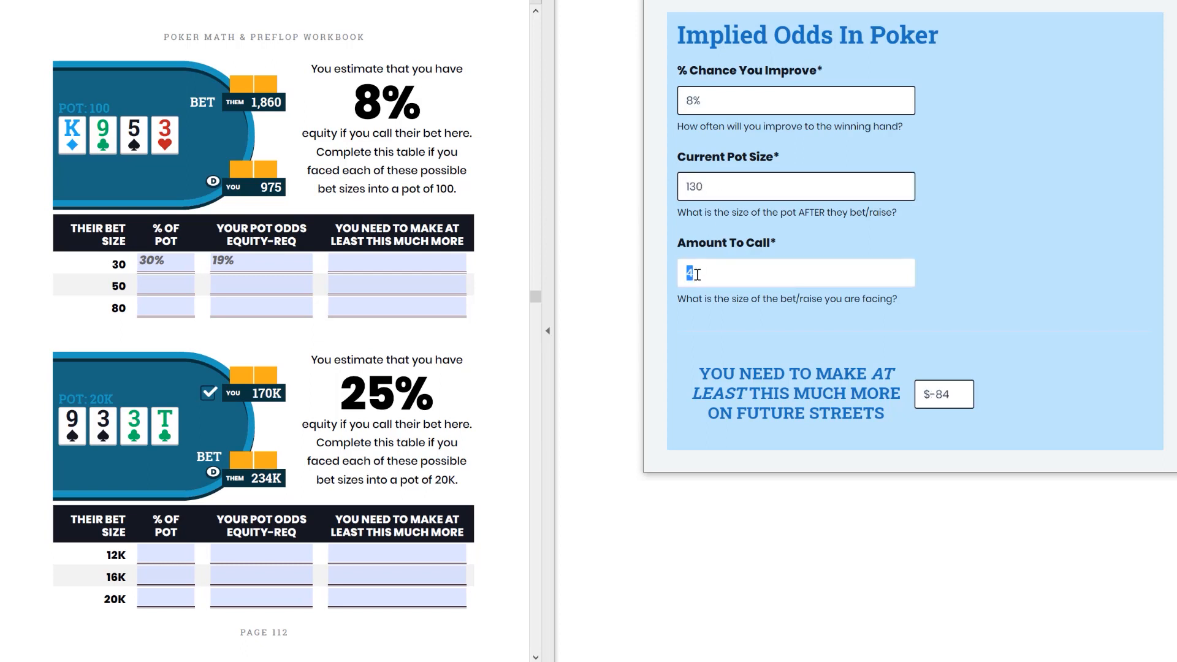
type("30")
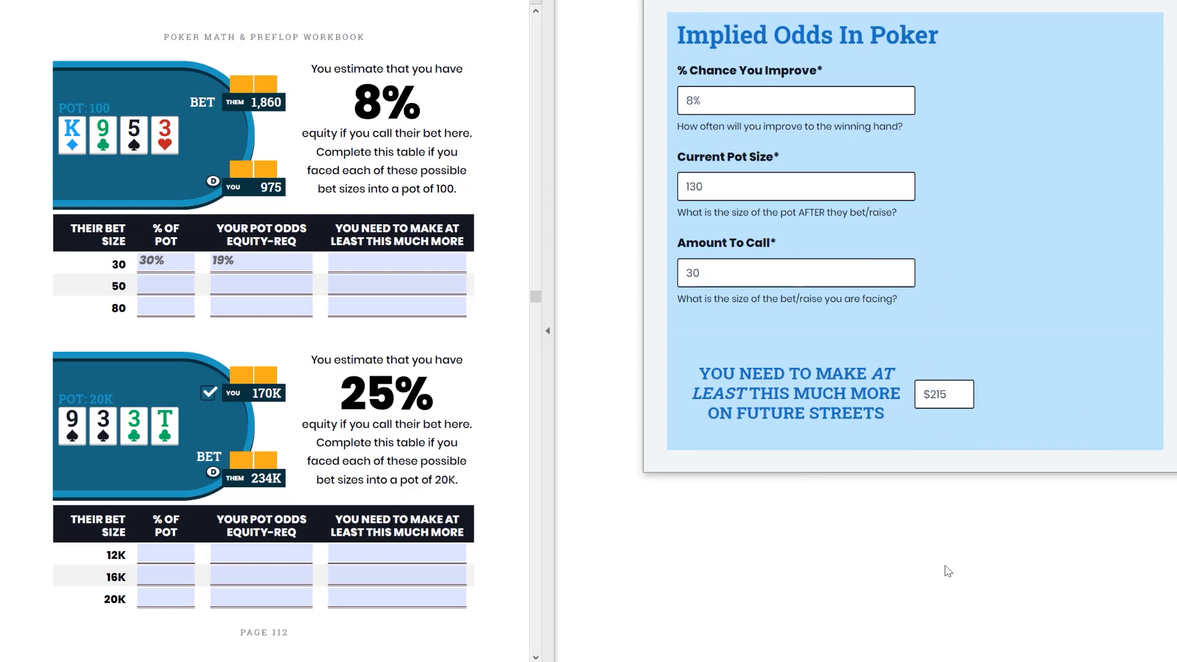
left_click(396, 261)
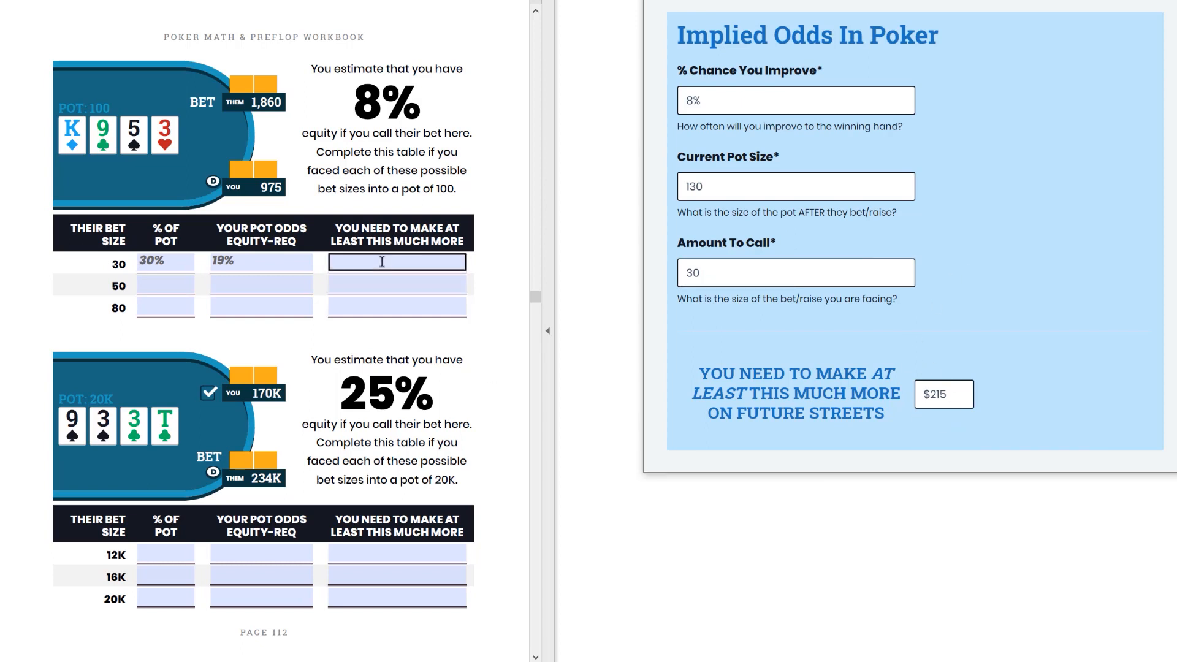
Record 215 as the extra winnings needed for the 30 bet.
type("215")
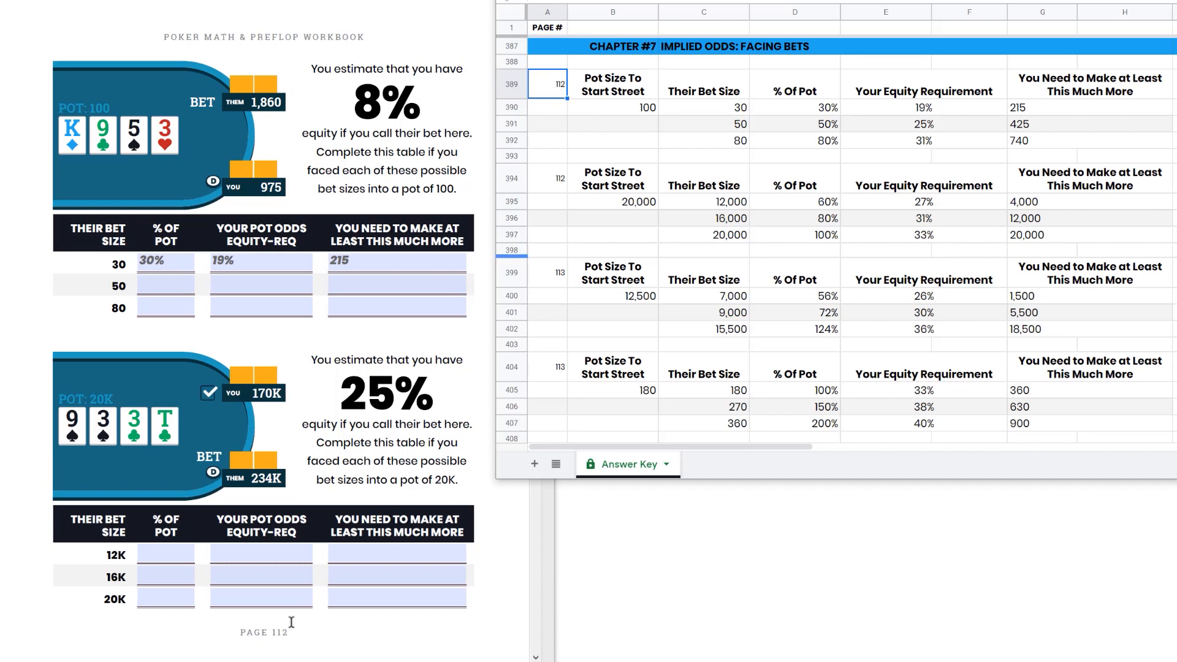
Check the page 112 pot size and 30 bet row in the Answer Key sheet.
left_click(646, 108)
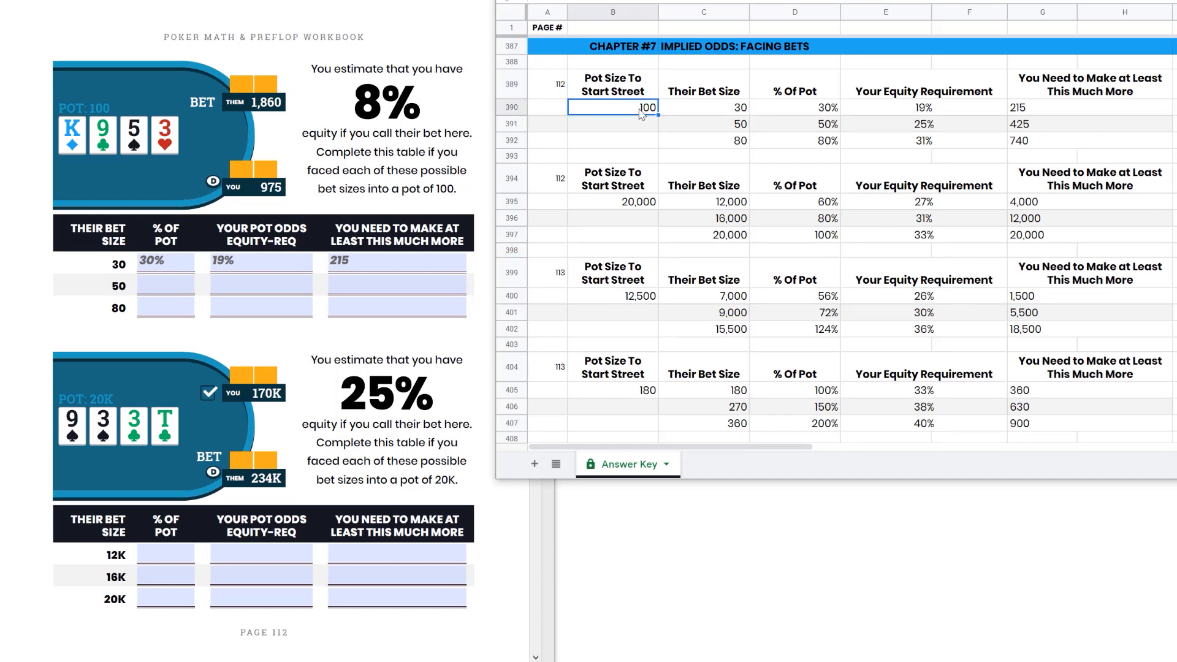
left_click(703, 107)
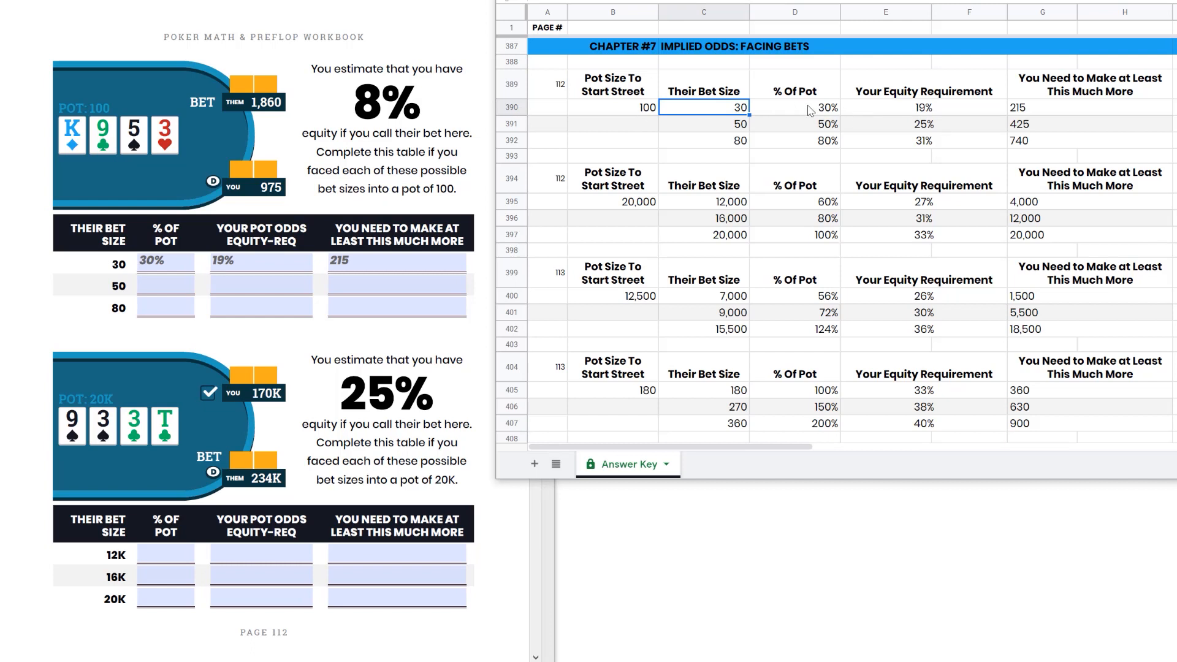
mouse_move(928, 112)
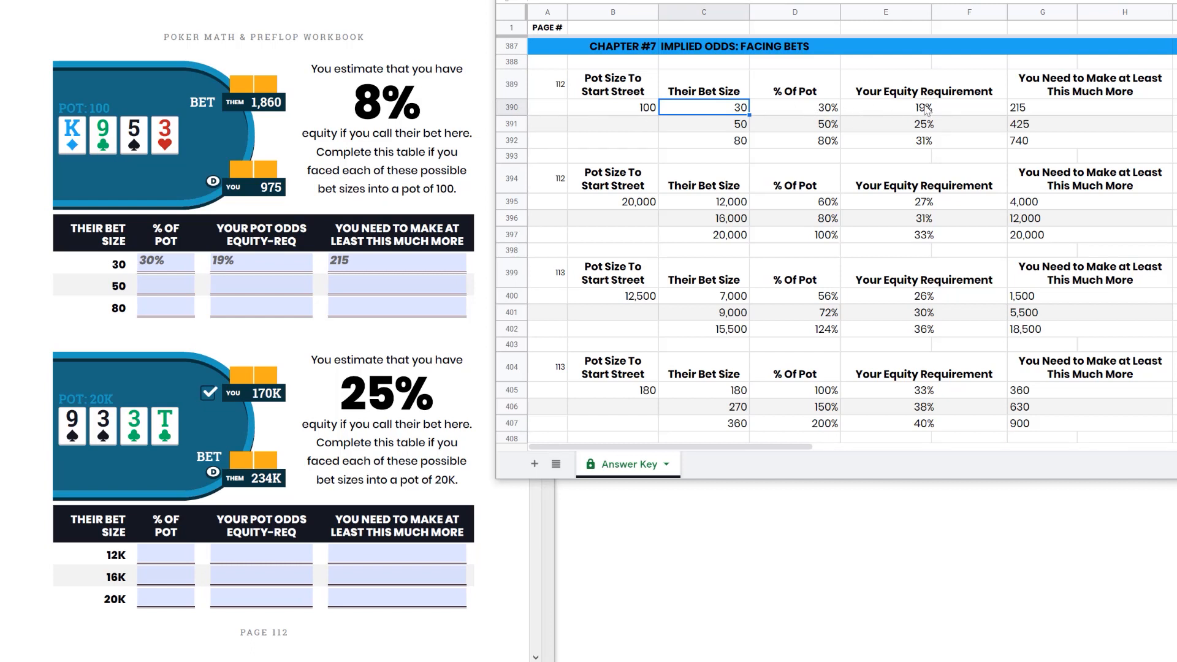
mouse_move(1085, 136)
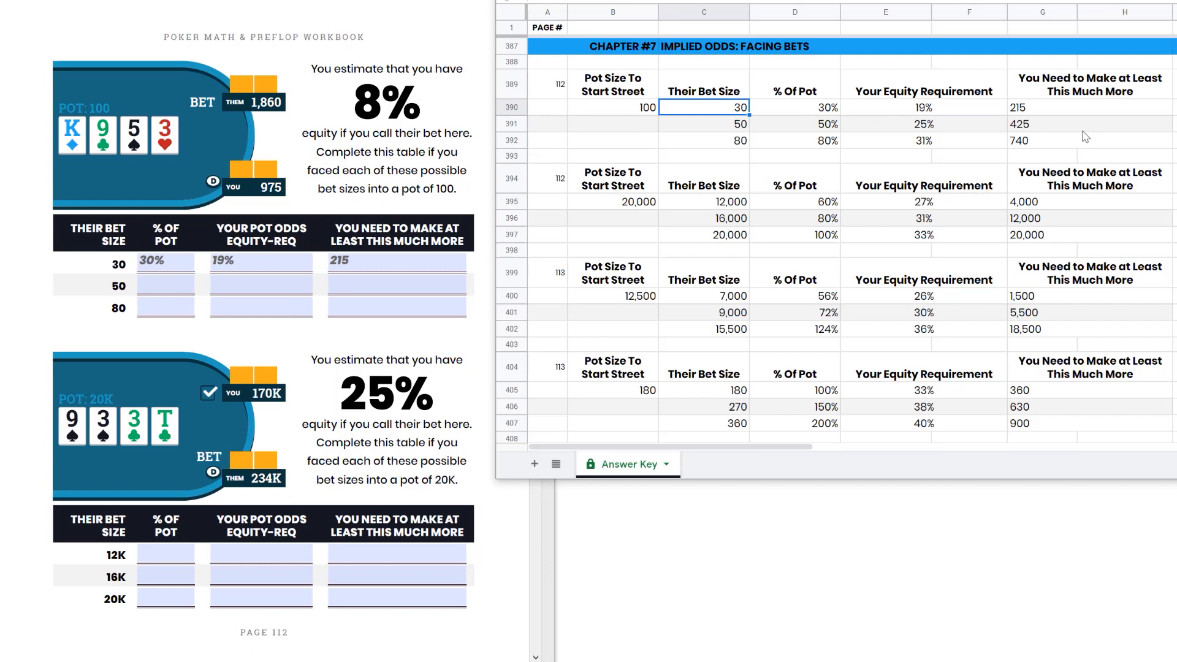
mouse_move(559, 266)
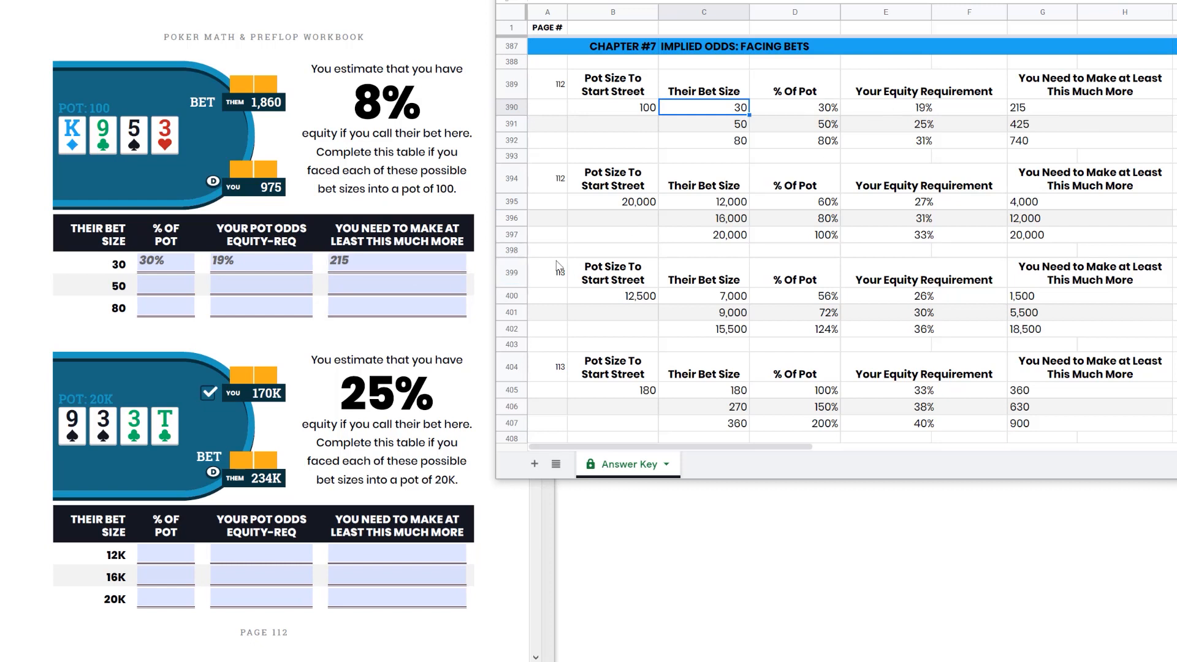
mouse_move(698, 547)
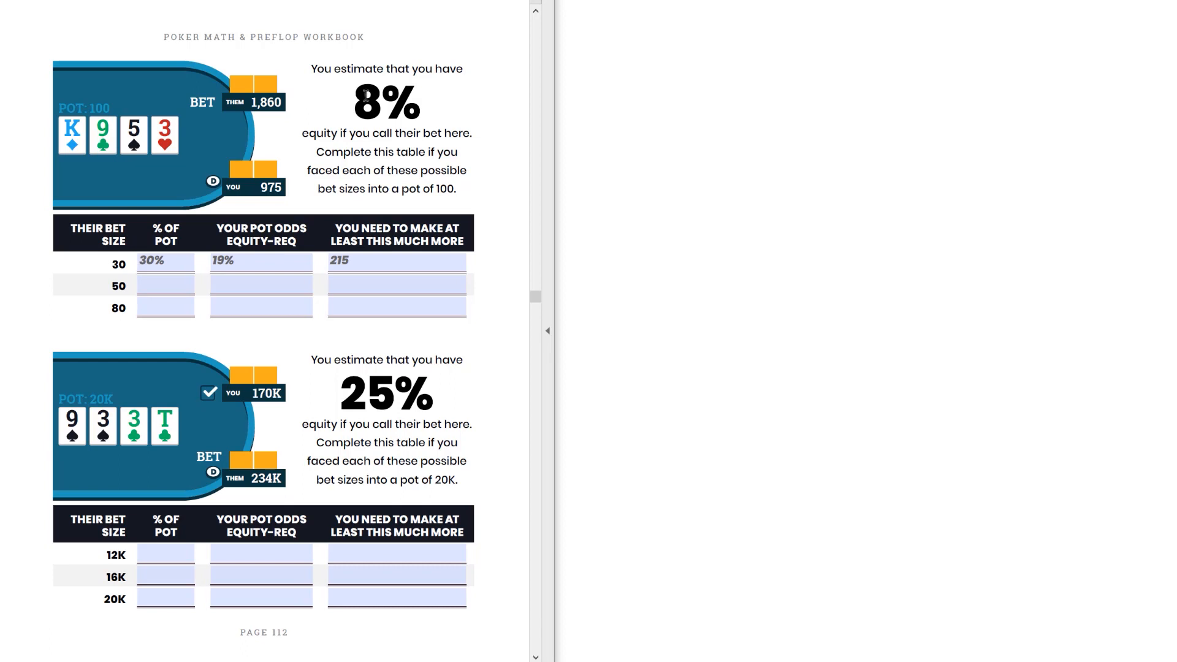
mouse_move(368, 95)
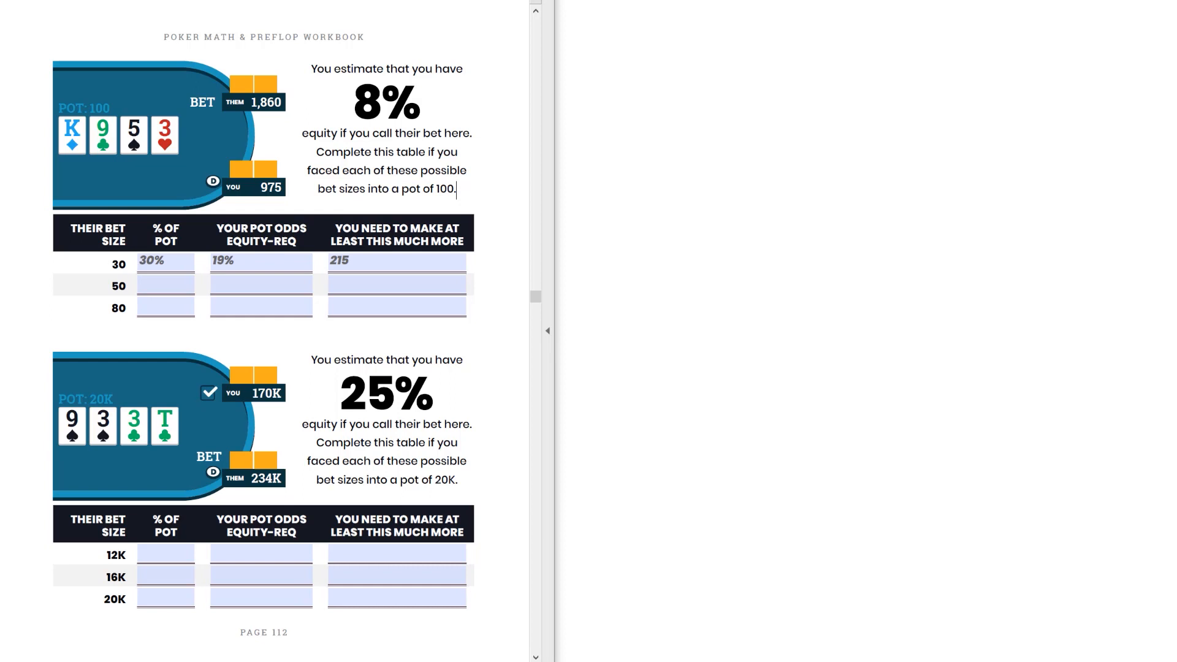
Return to the page 112 form and select the 50 bet's % of pot field.
left_click(396, 306)
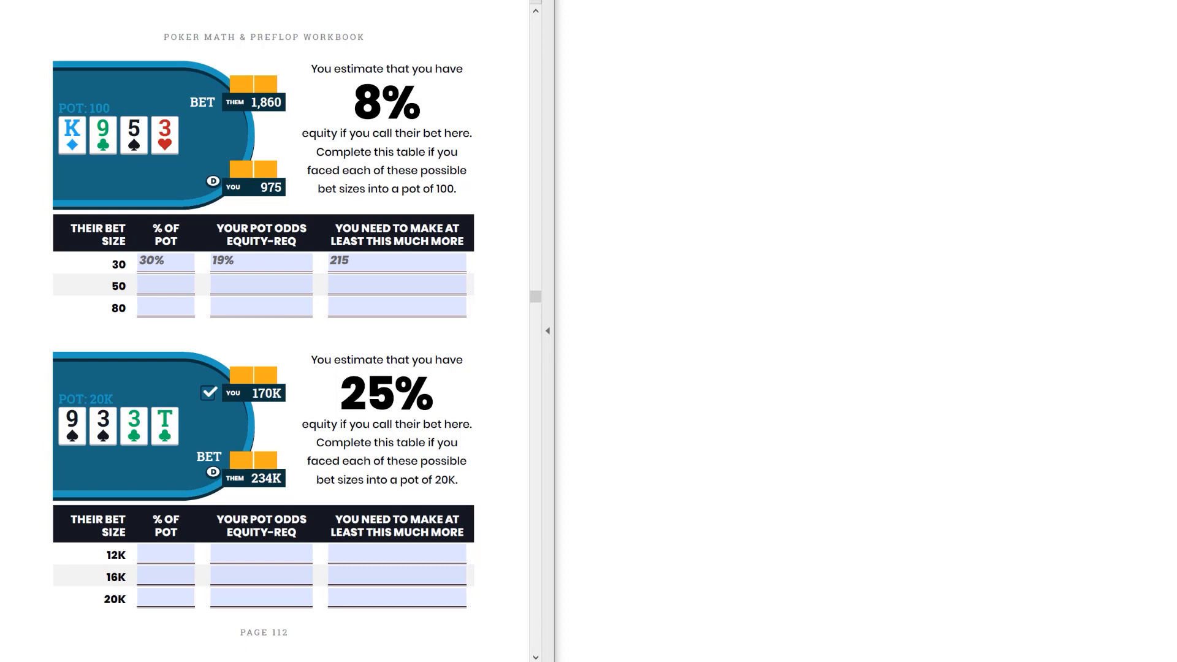
left_click(165, 283)
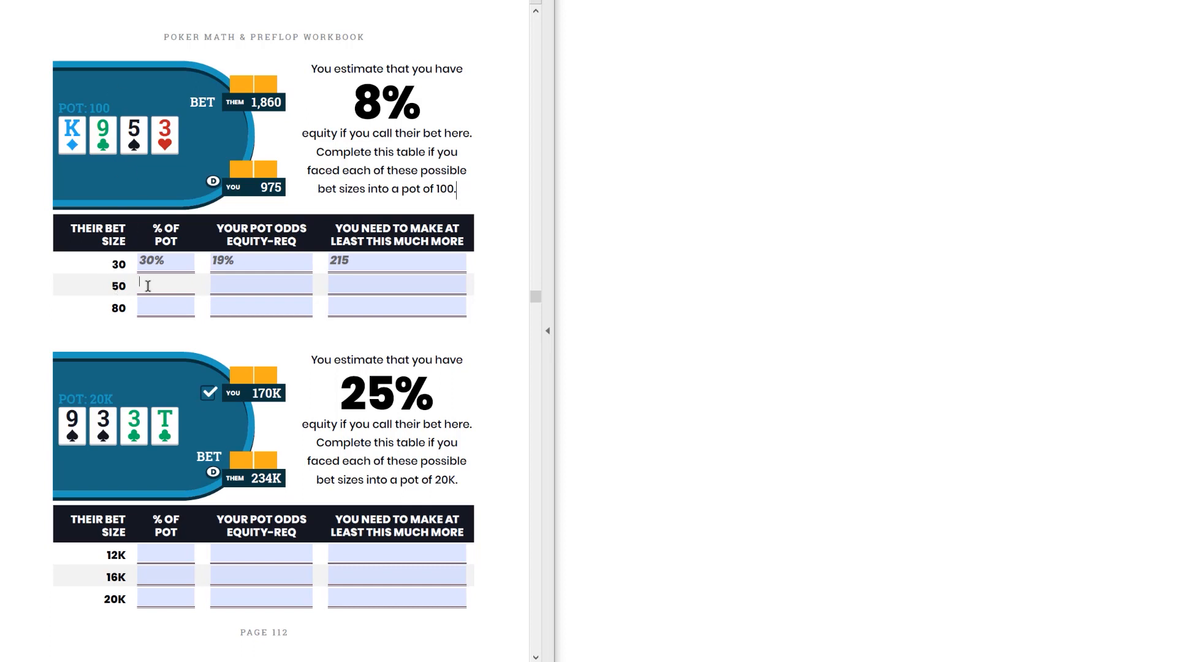
Fill the 50 bet row with 50% of pot, 25% equity requirement and ~400 needed.
type("50%")
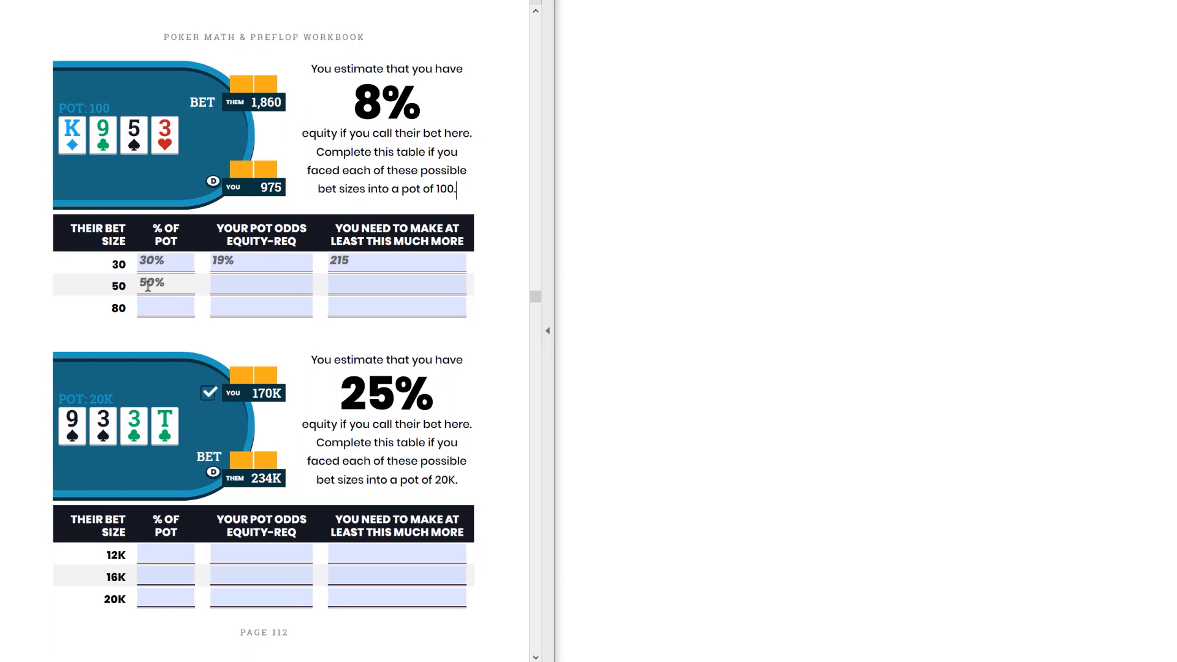
left_click(260, 283)
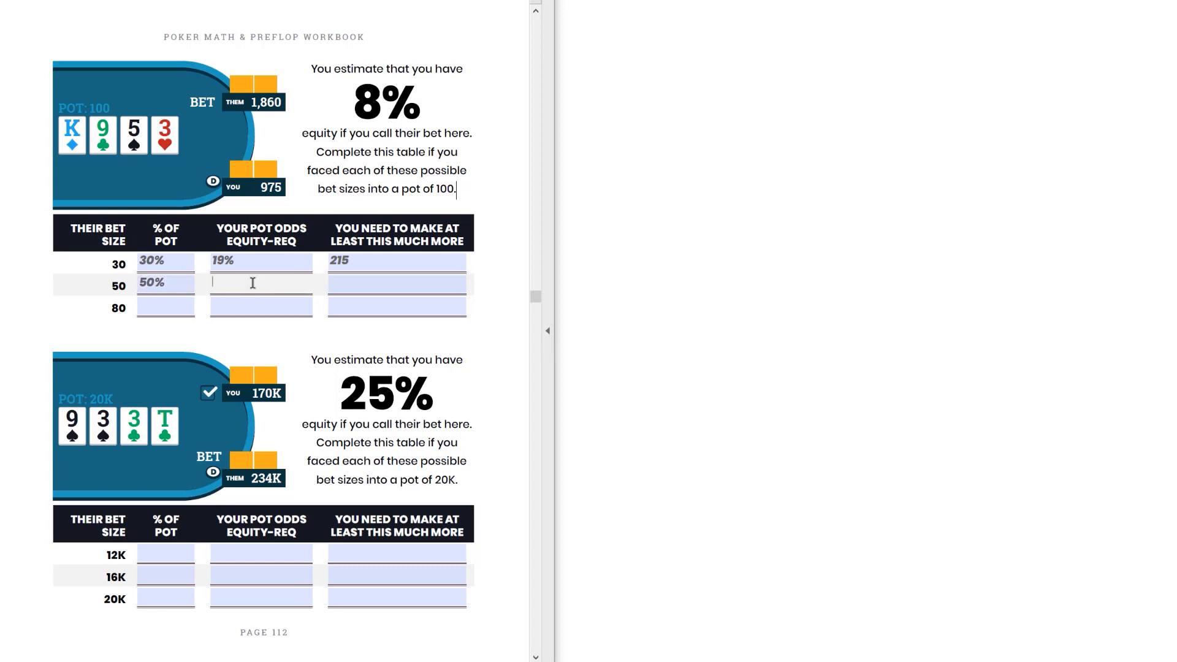
type("25%")
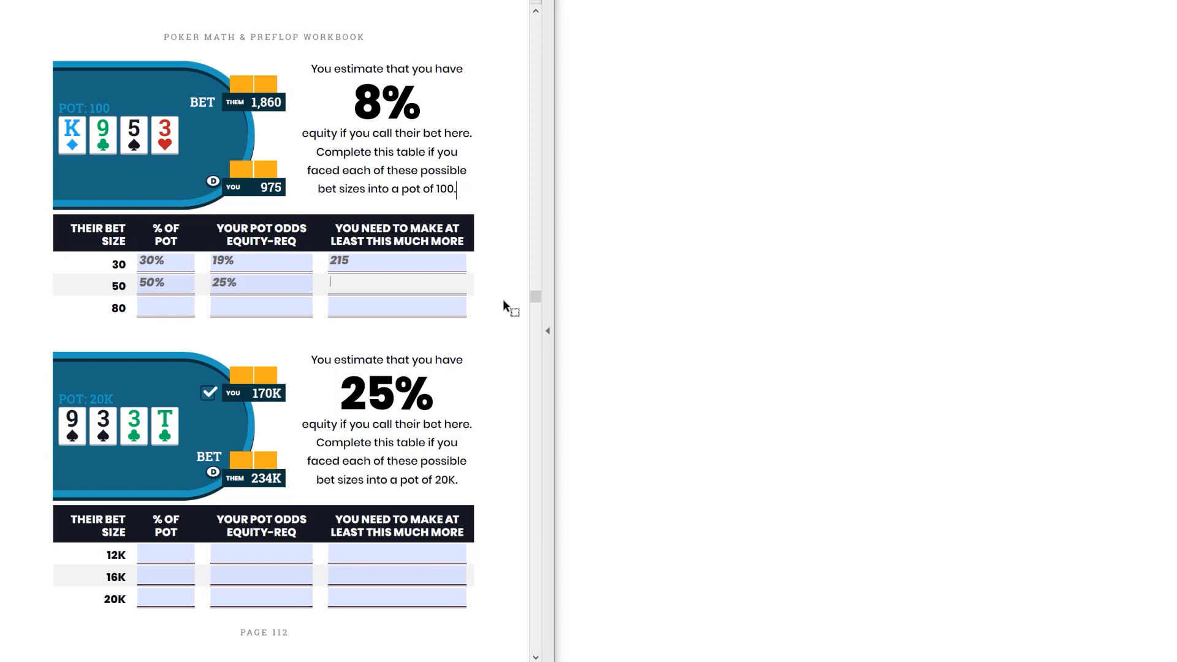
left_click(165, 283)
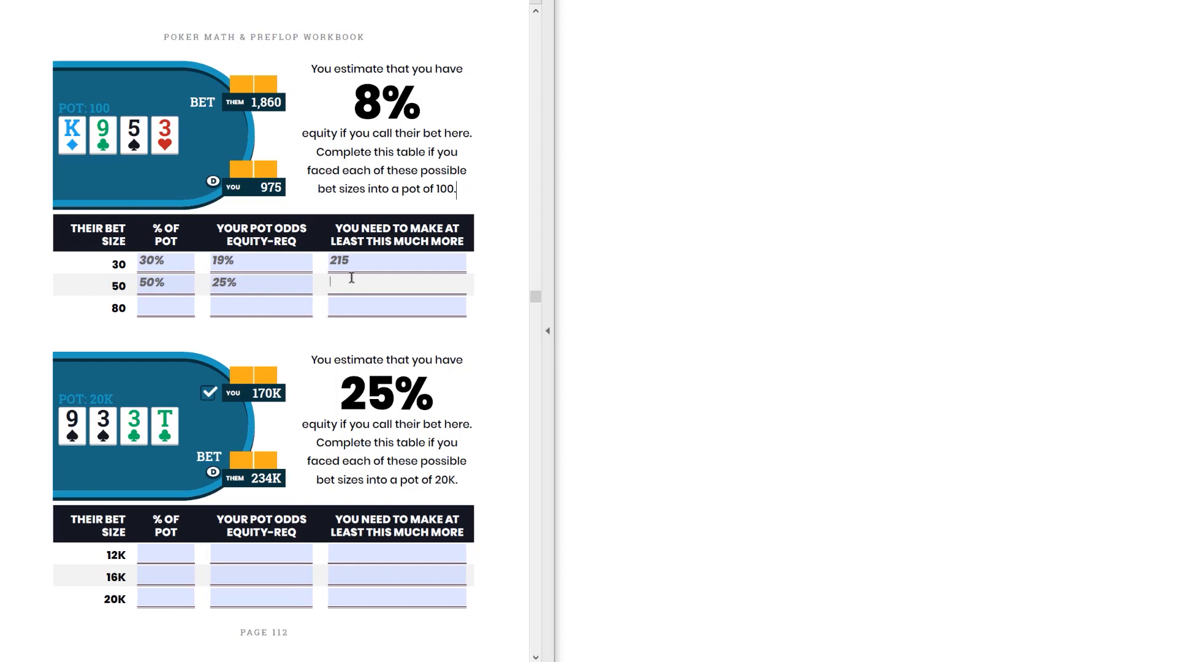
type("~400")
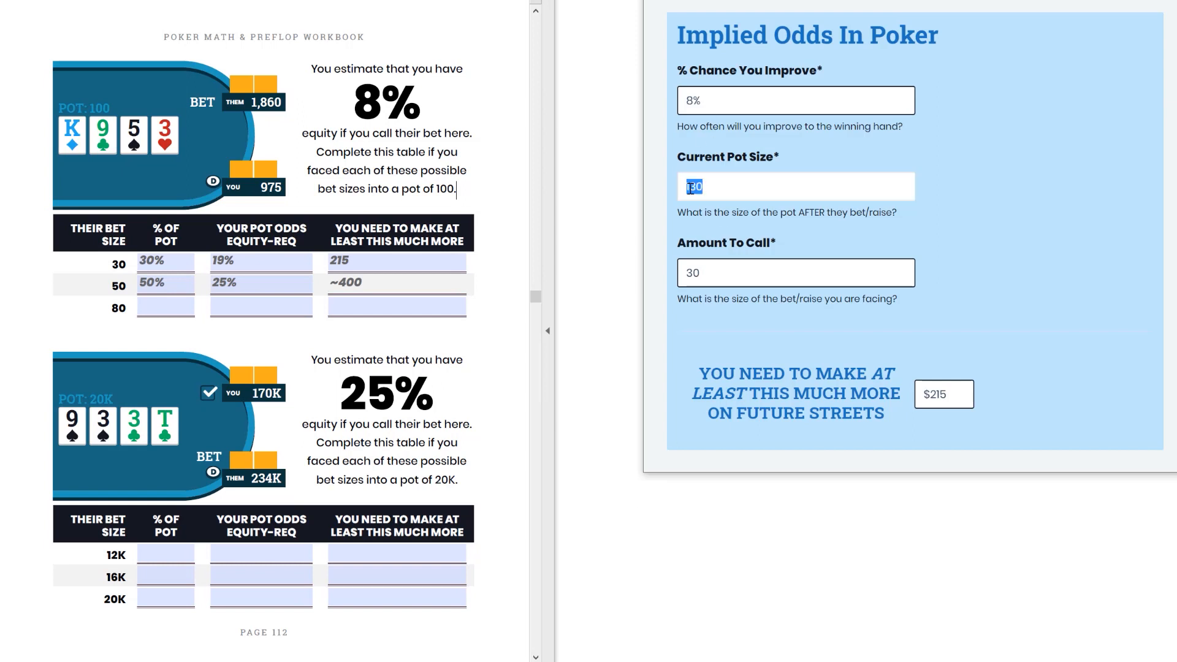
mouse_move(814, 158)
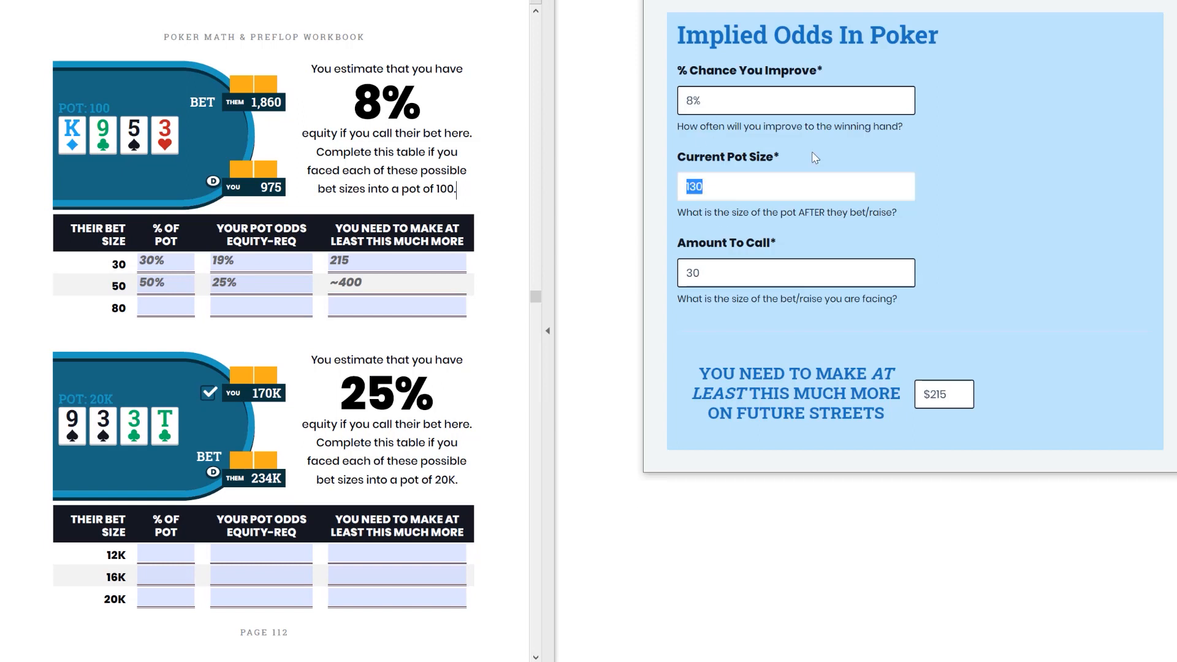
Set a 150 pot and 50 call in the calculator to confirm $425 more is needed.
type("150")
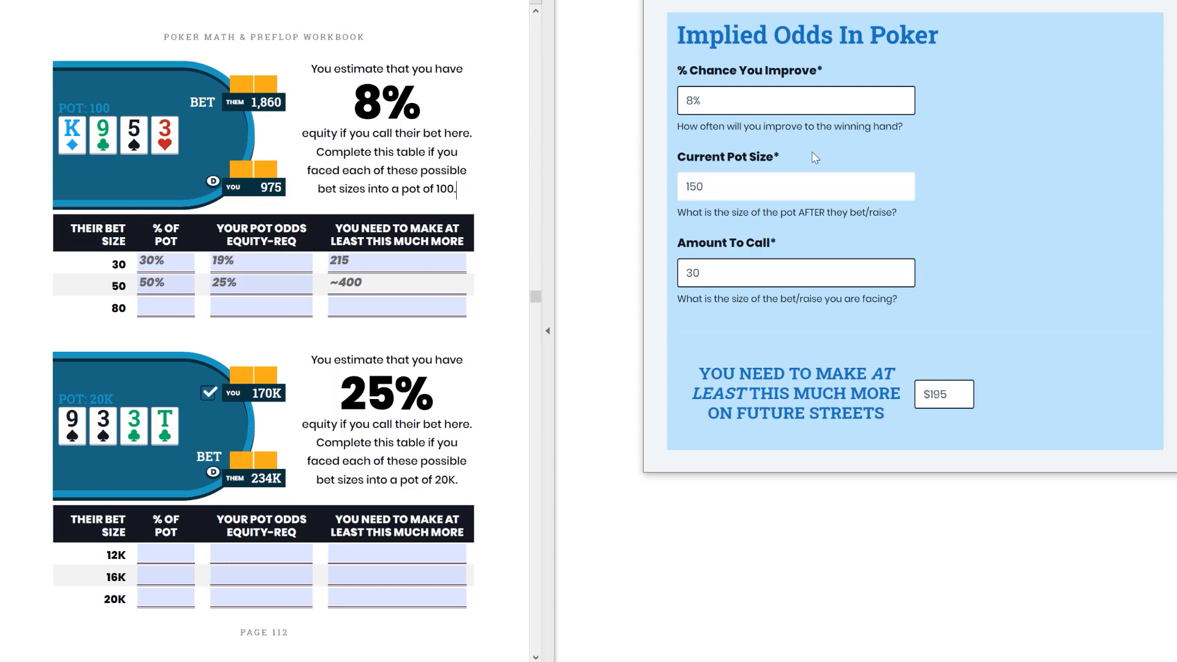
type("50")
type("425")
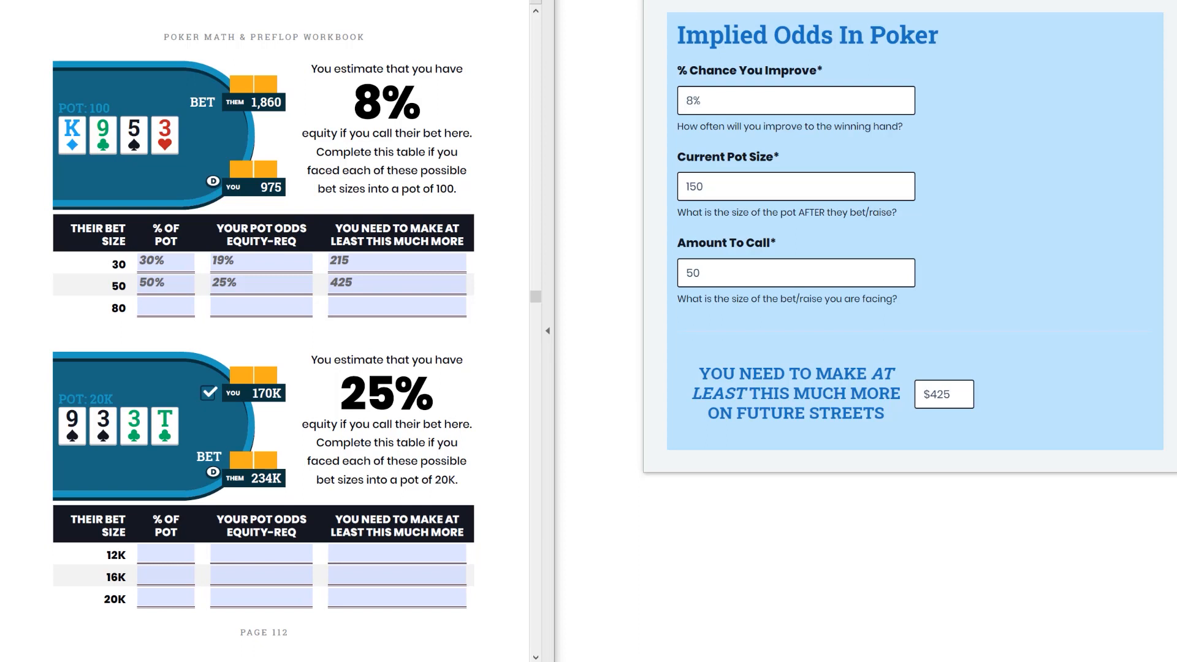
scroll("down", 3)
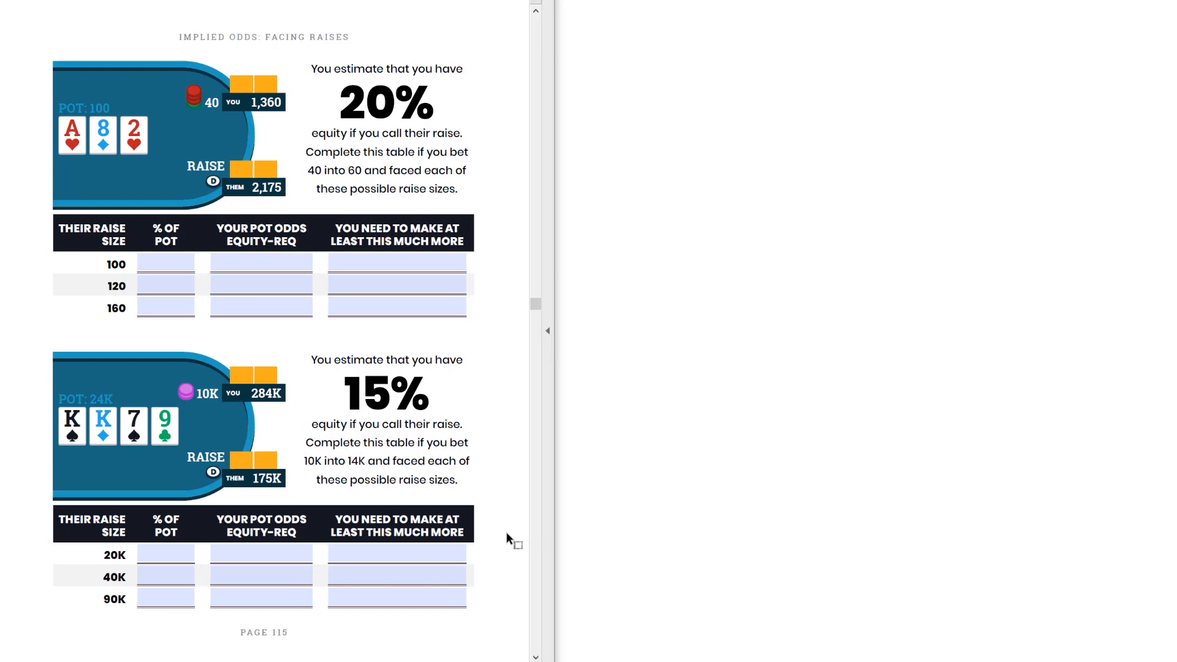
mouse_move(492, 581)
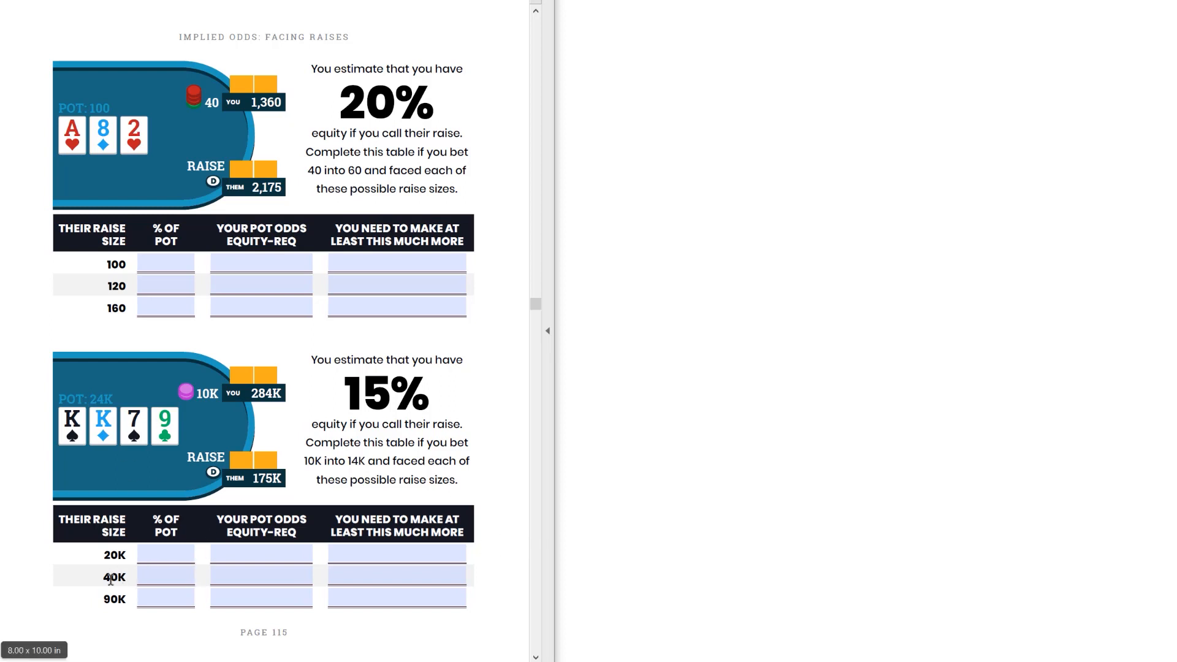
mouse_move(508, 459)
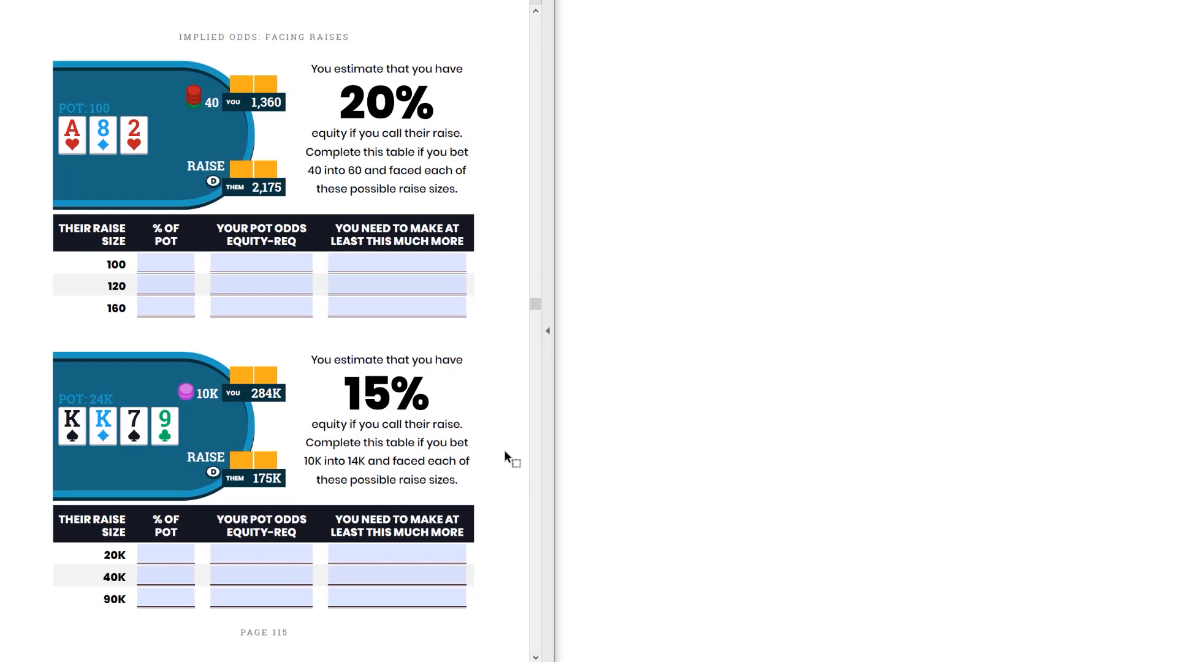
mouse_move(320, 358)
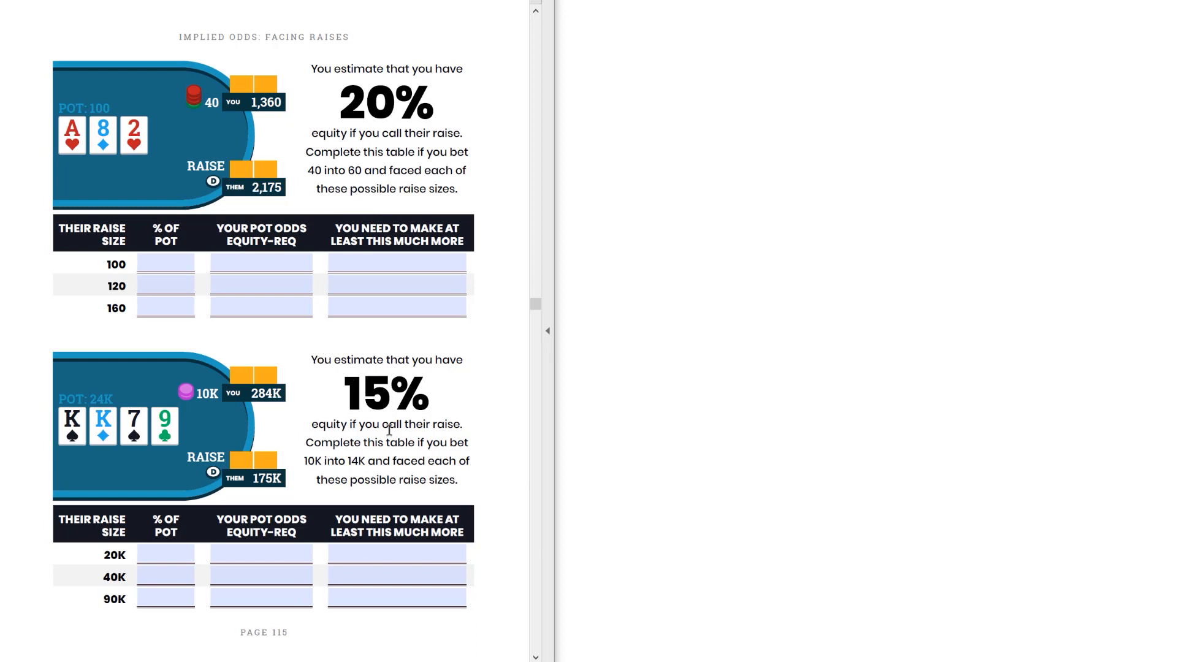
mouse_move(460, 449)
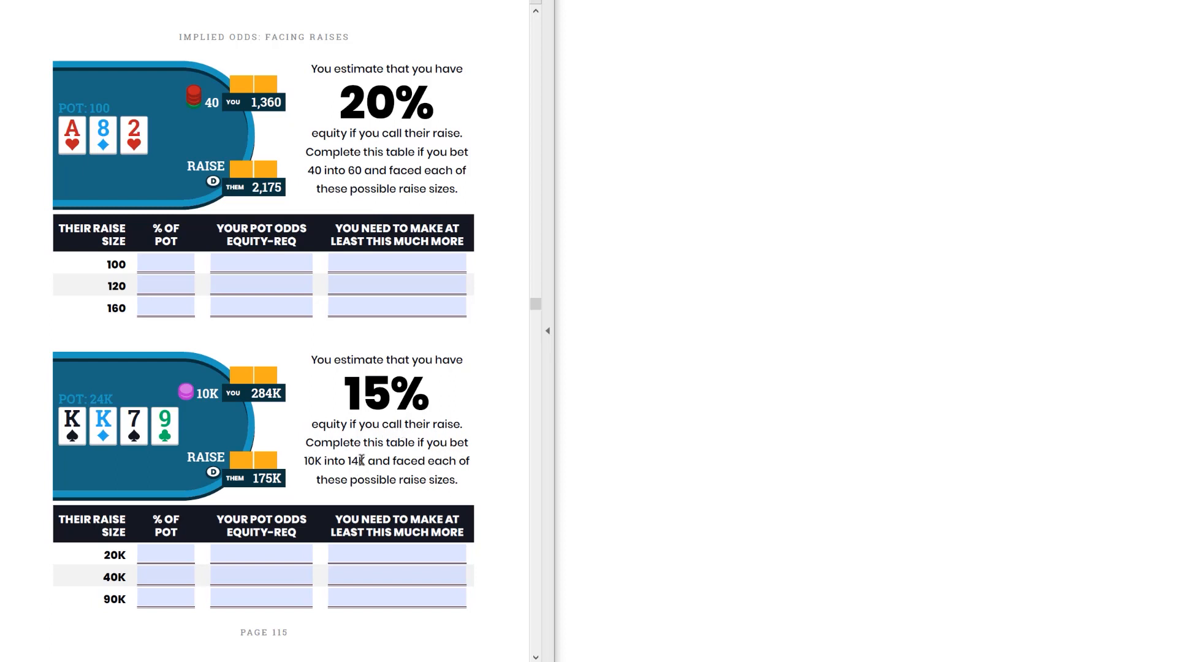
mouse_move(491, 492)
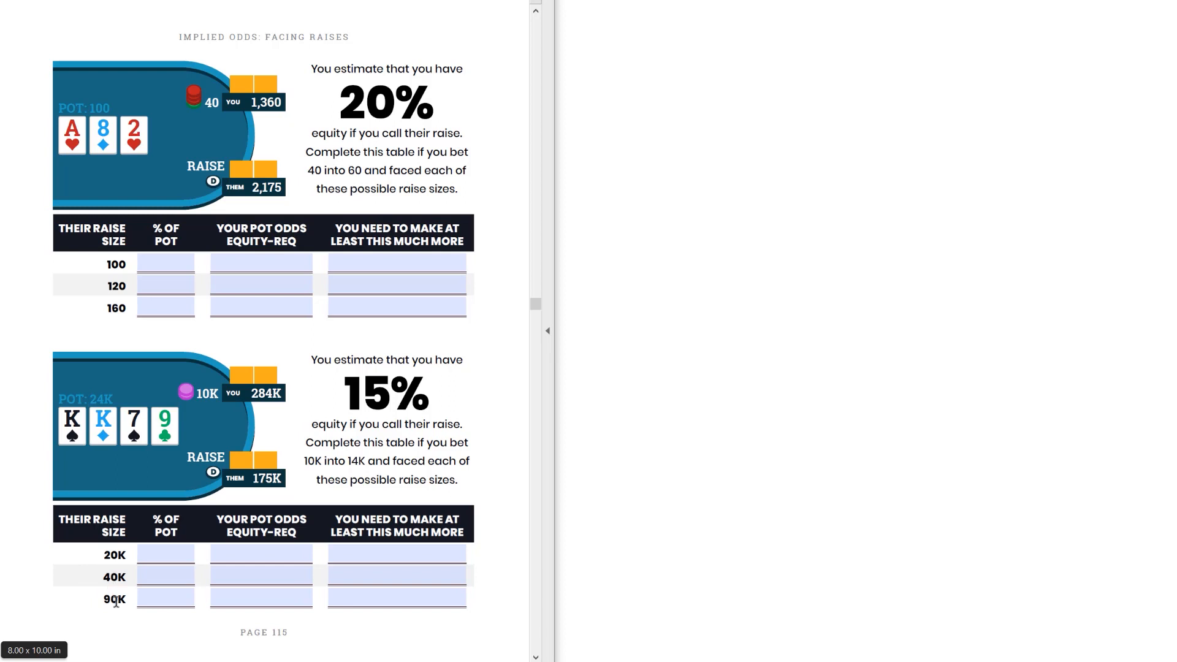
mouse_move(81, 561)
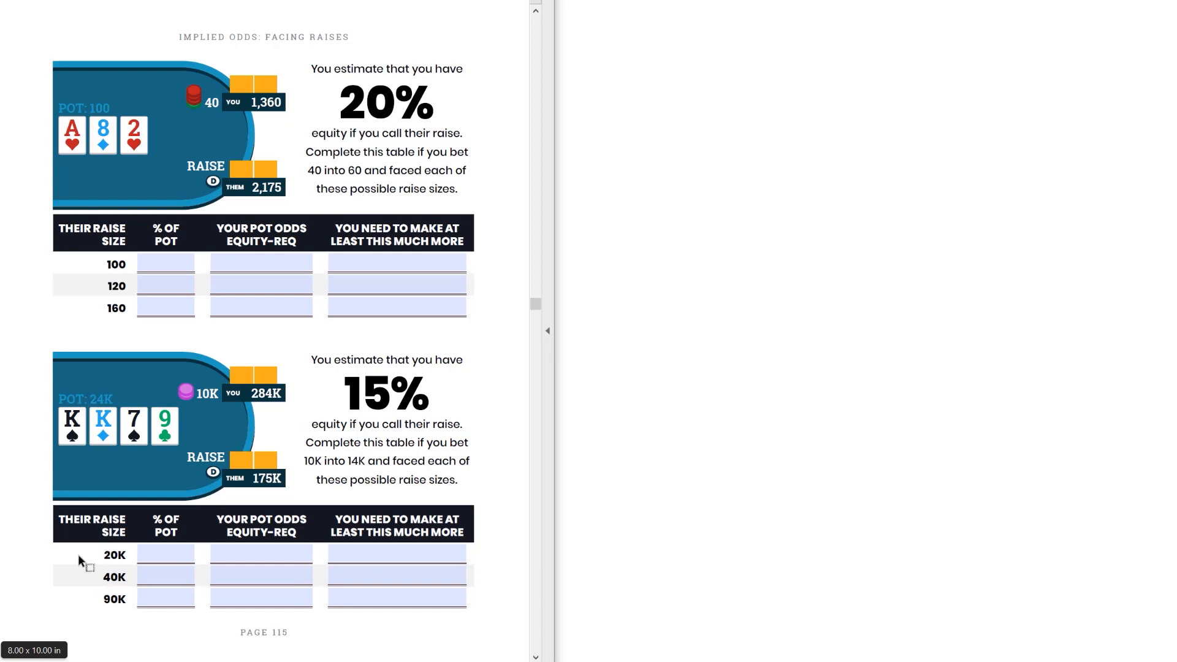
Select fields in page 115's blank facing-raises tables.
left_click(260, 574)
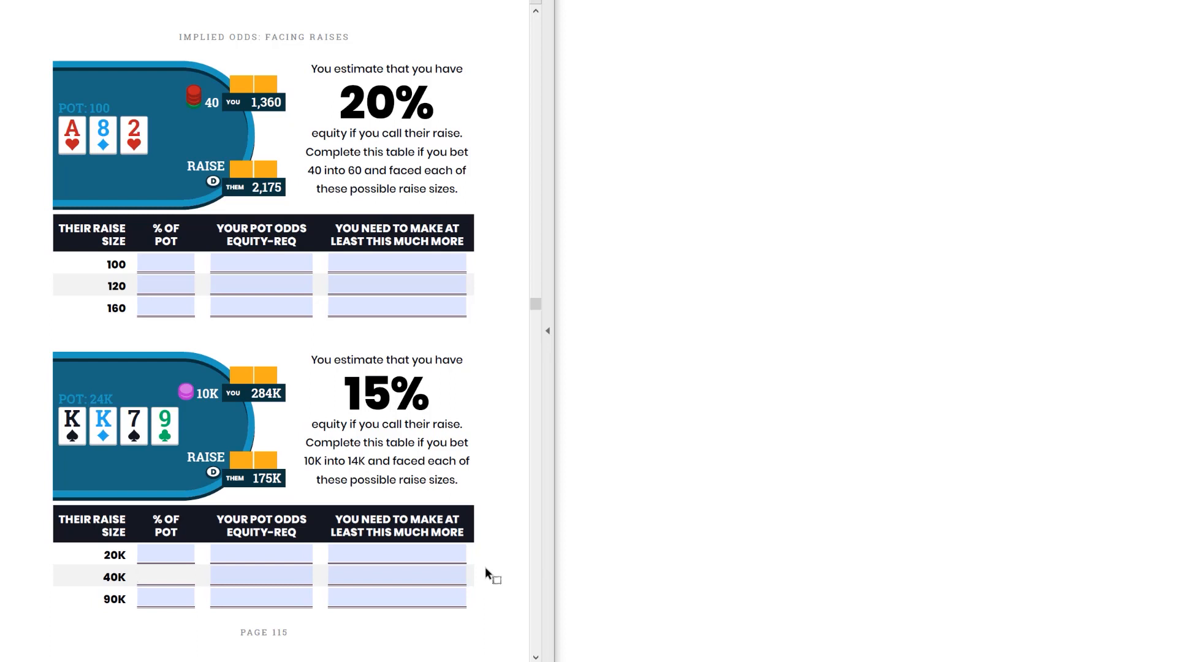
left_click(259, 554)
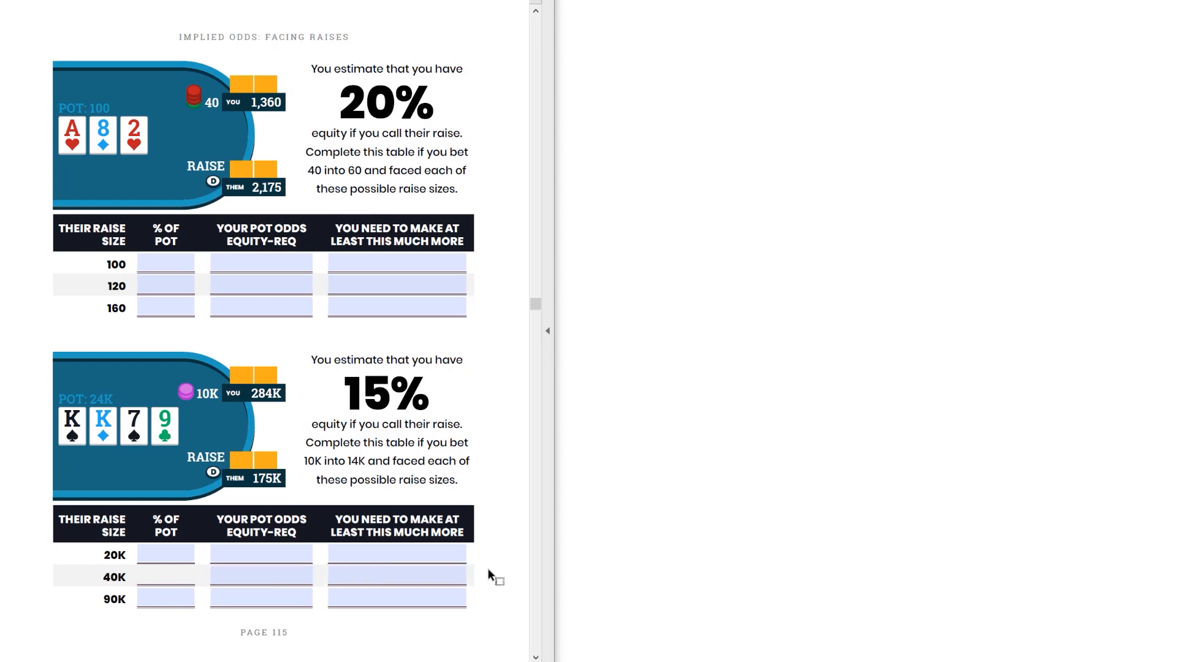
Fill the 40K raise row with 91% of pot and a 2:1 - 33% equity requirement.
left_click(166, 572)
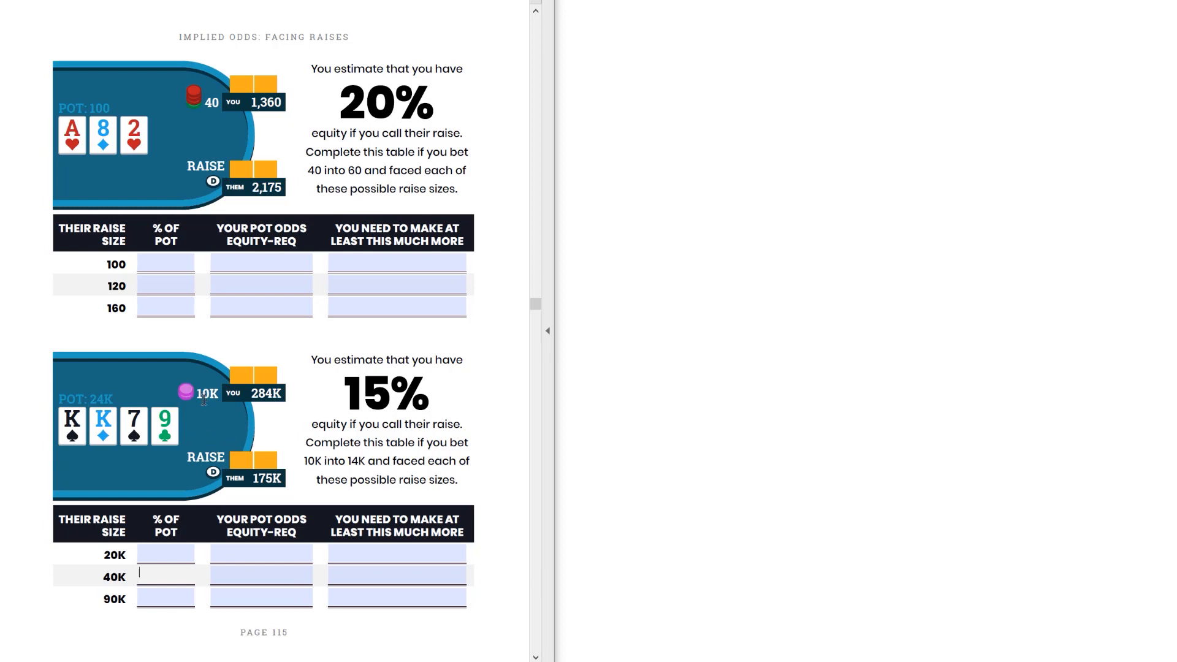
mouse_move(206, 420)
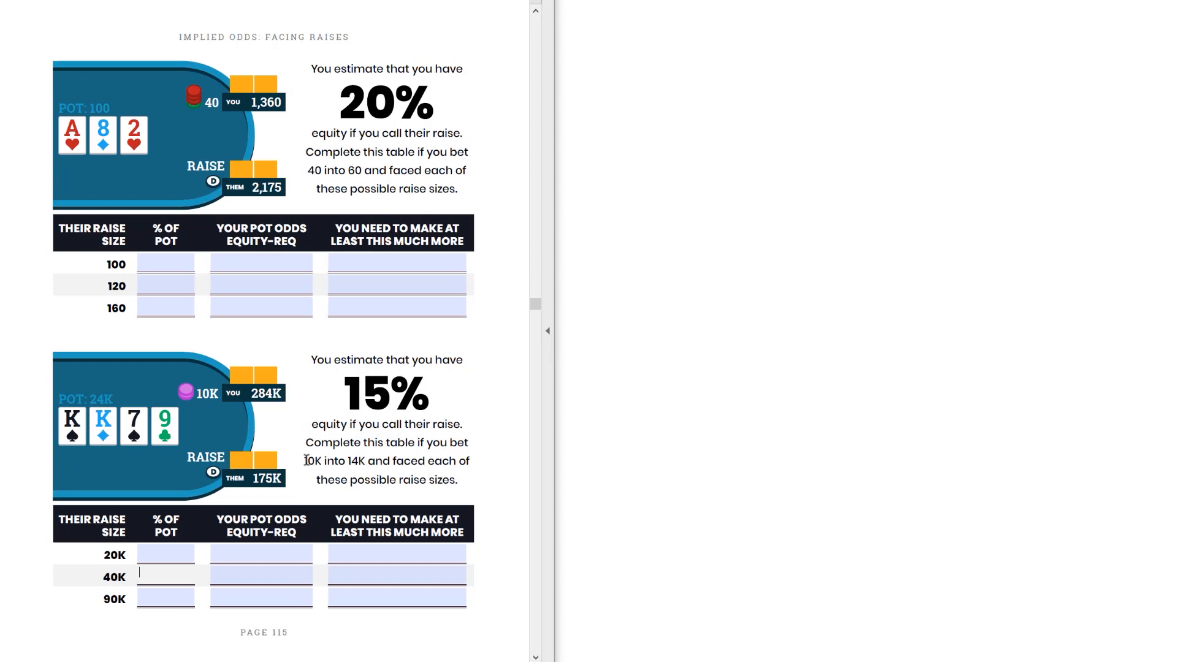
mouse_move(293, 426)
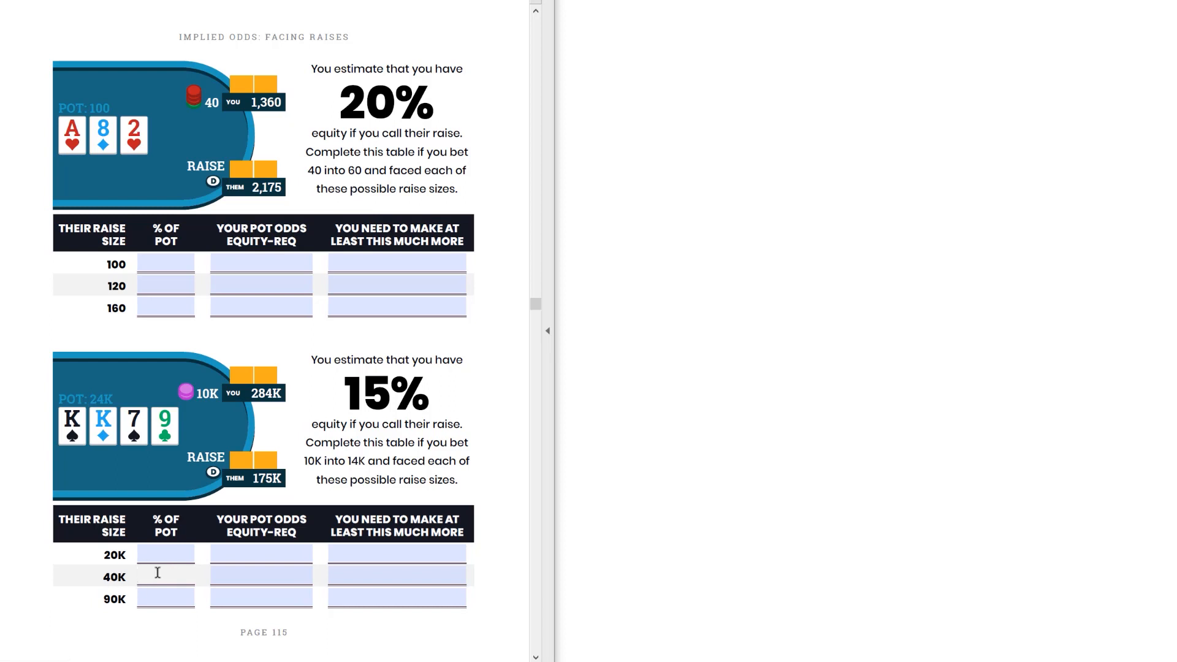
type("91")
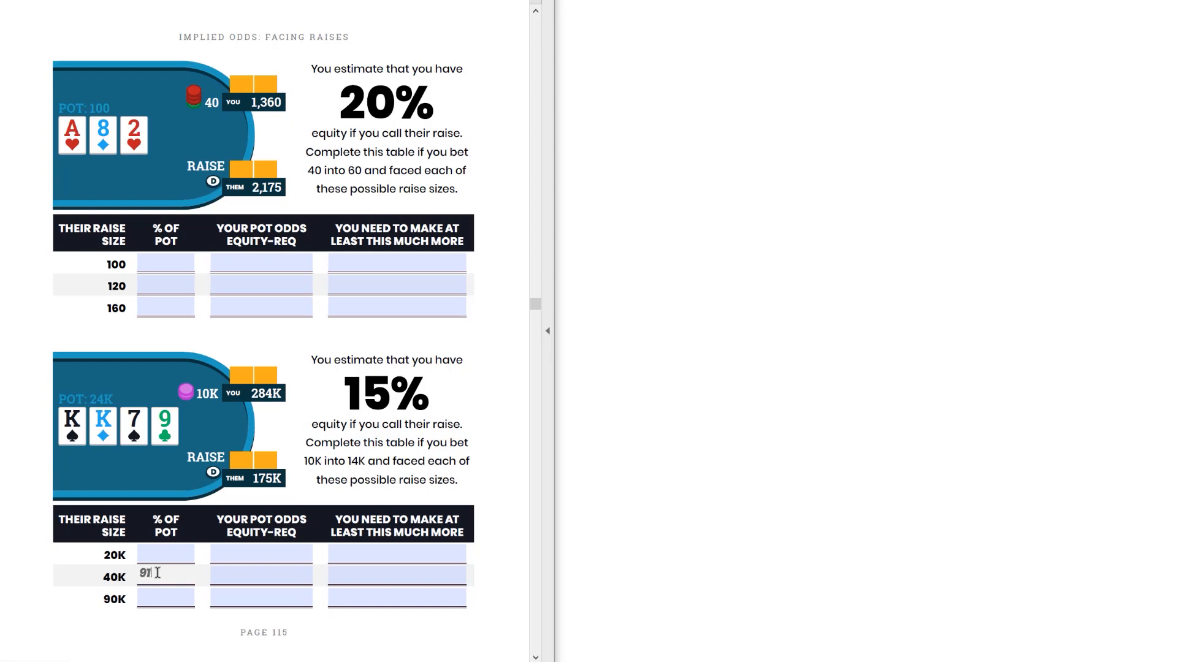
left_click(260, 574)
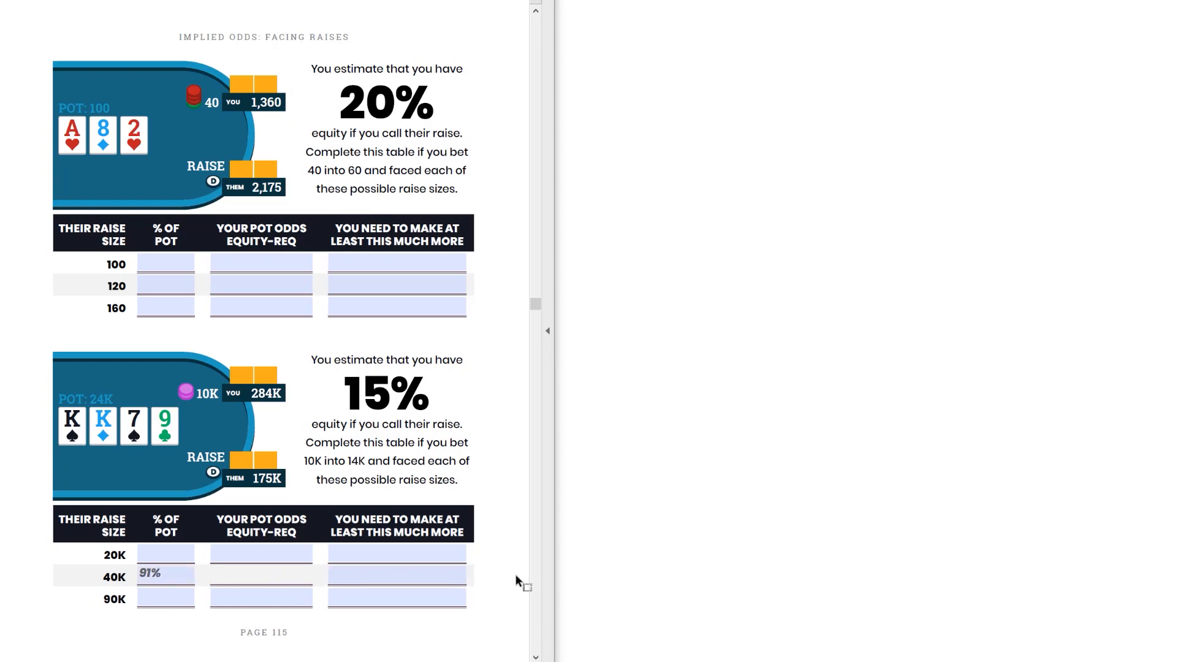
type("2")
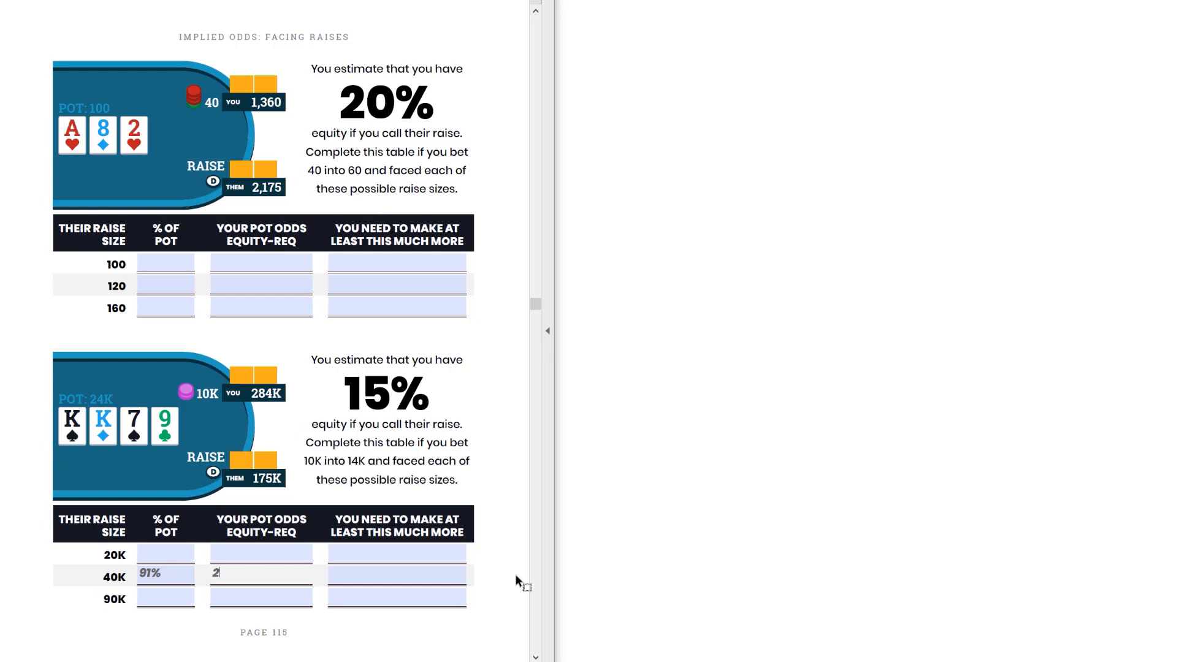
type(":1")
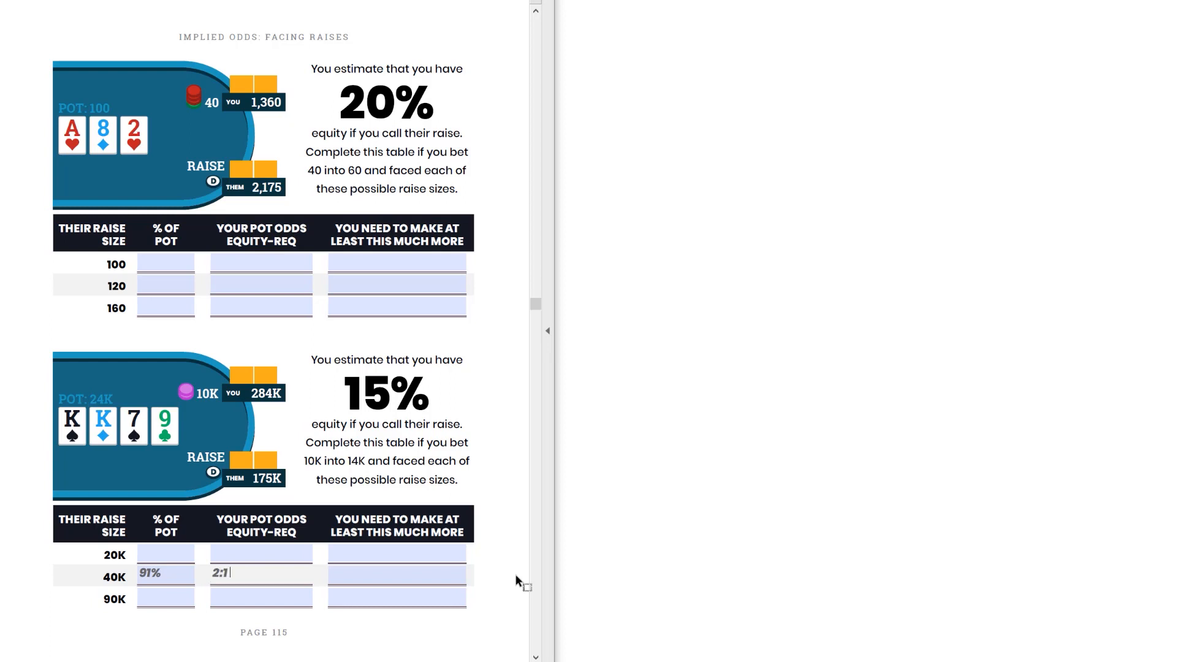
type("- 33%")
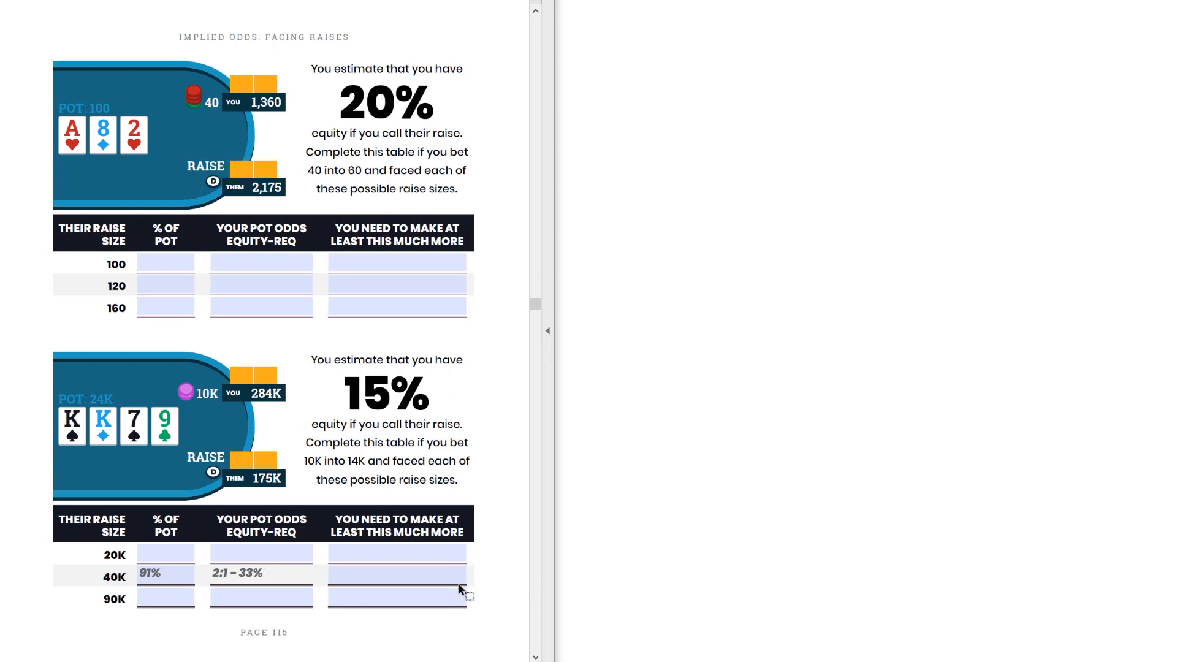
mouse_move(486, 576)
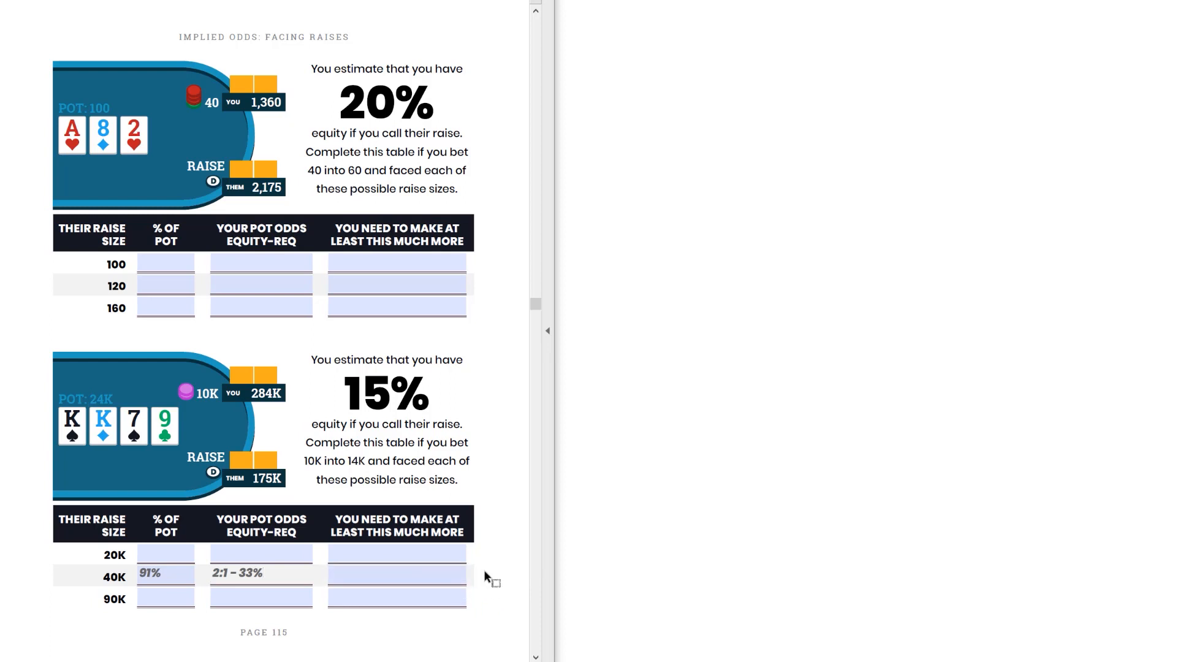
left_click(396, 554)
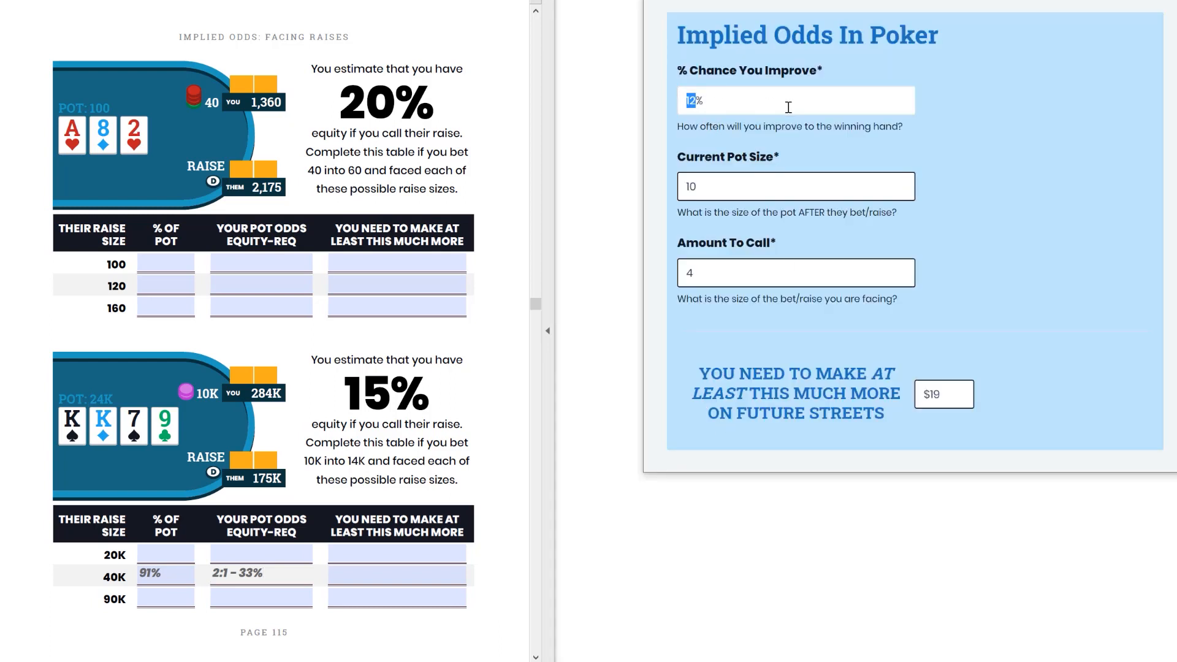
Compute 15% equity, 64,000 pot and 30,000 call, then record 106,000 in the 40K row.
type("15")
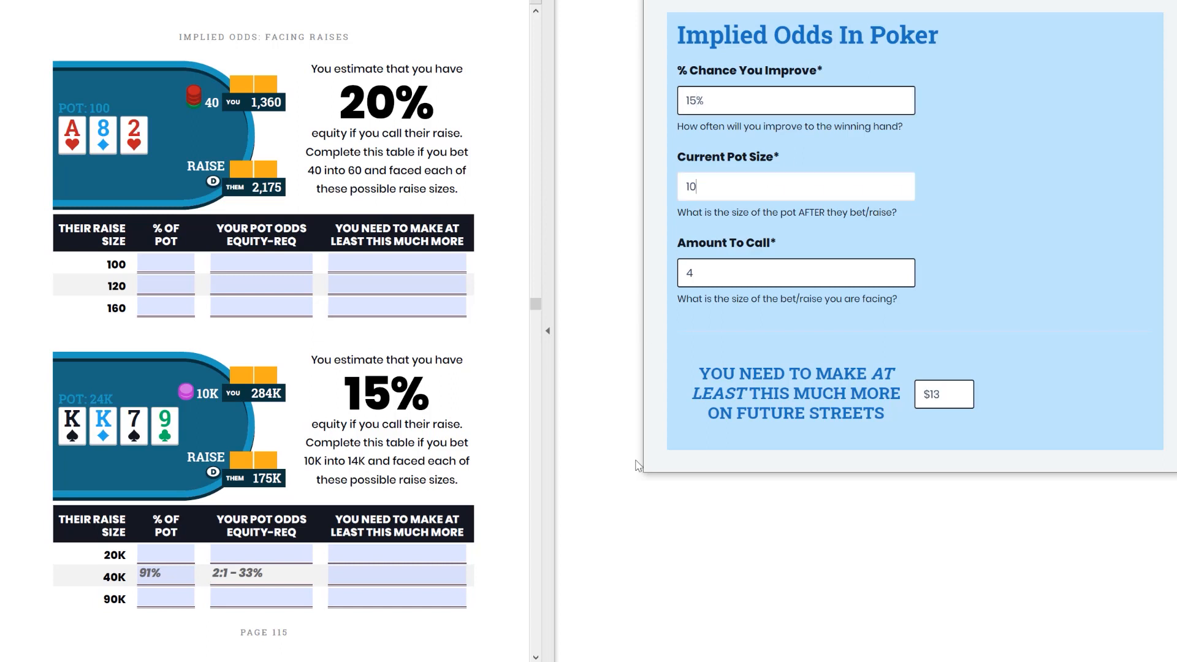
mouse_move(112, 579)
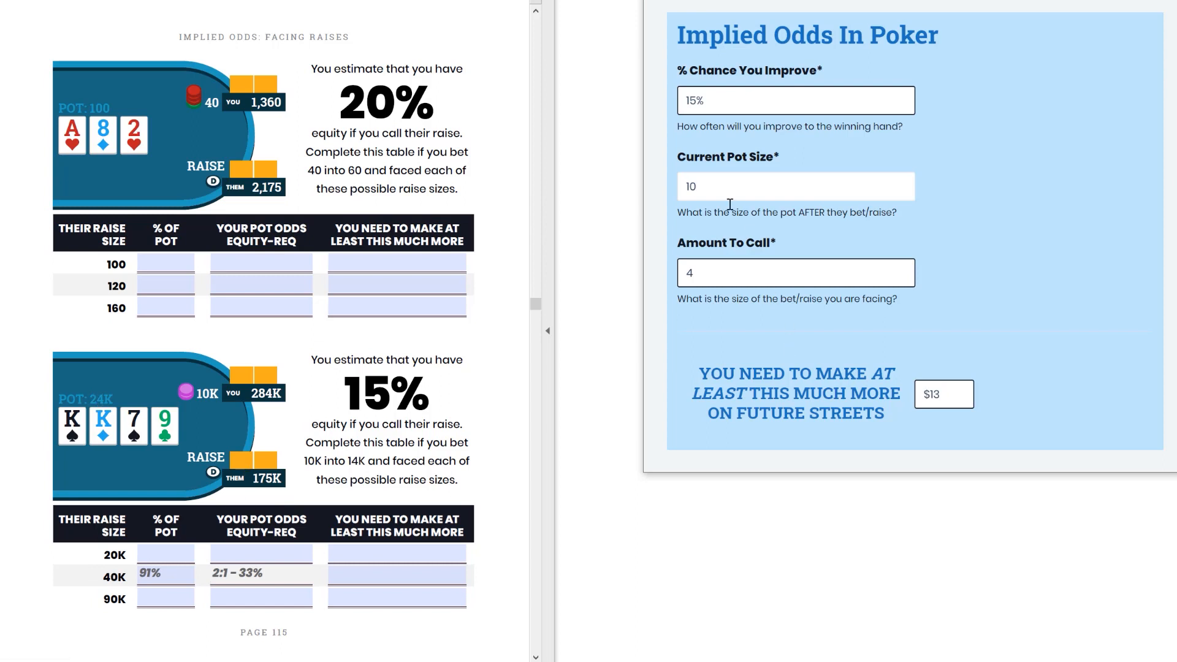
type("6400")
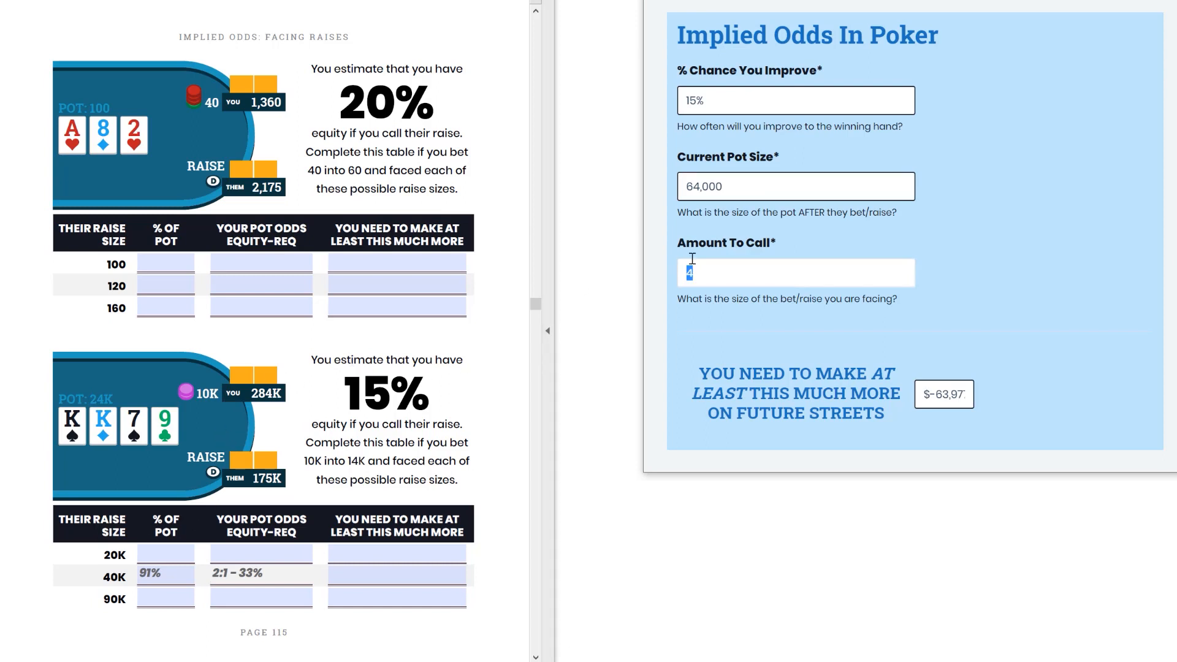
type("30,000")
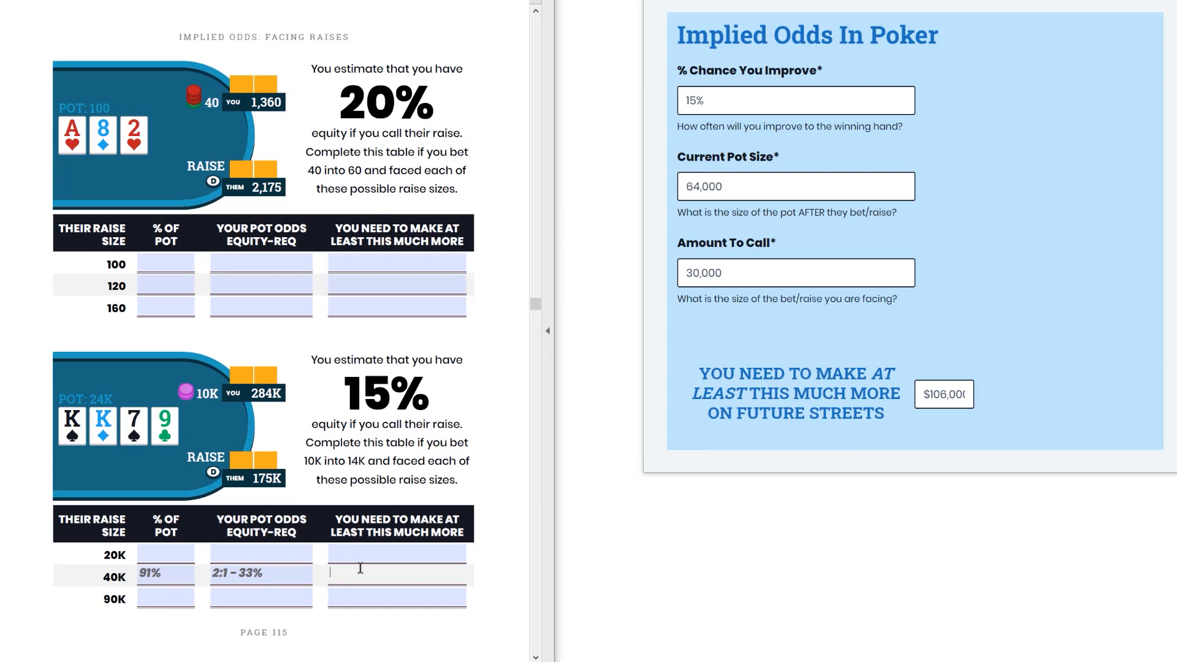
type("106,000")
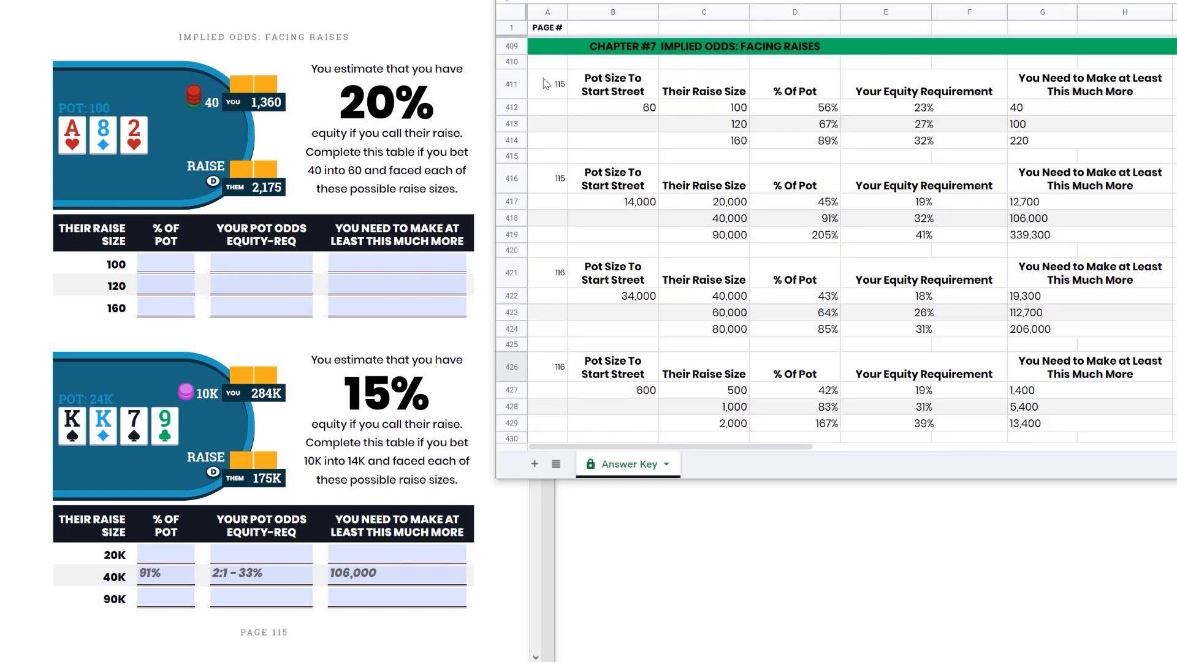
left_click(548, 178)
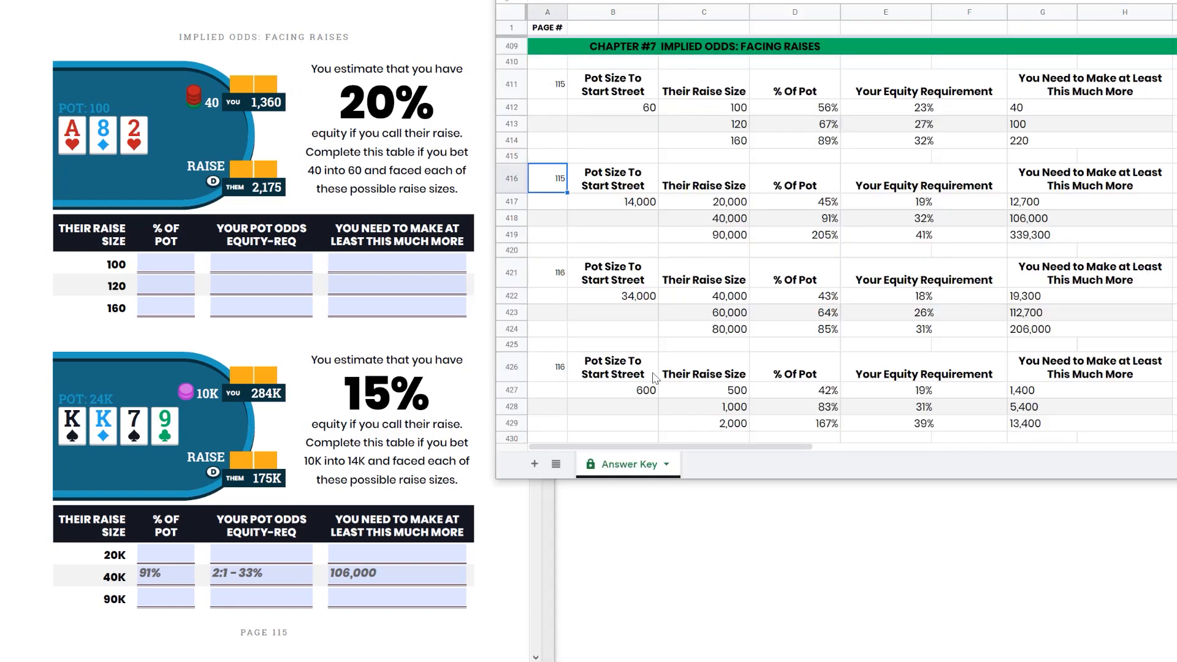
Compare the 40K raise row with the answer key's 40,000 row and correct equity to 2:1 – 32%.
left_click(704, 219)
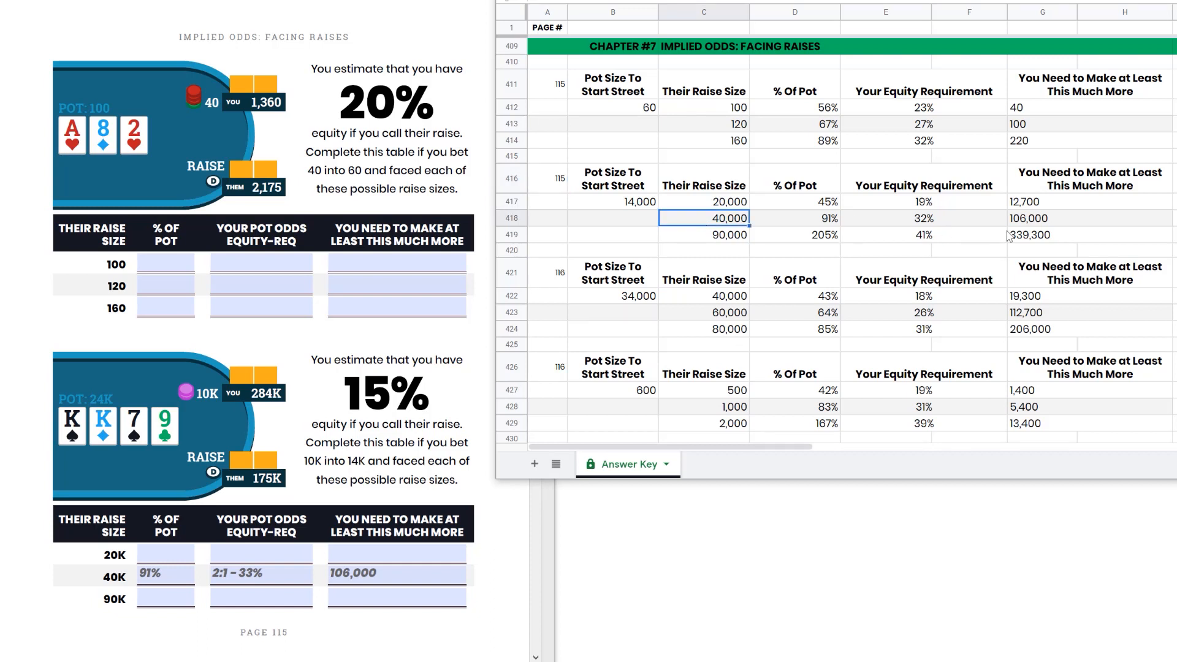
mouse_move(930, 223)
type("2")
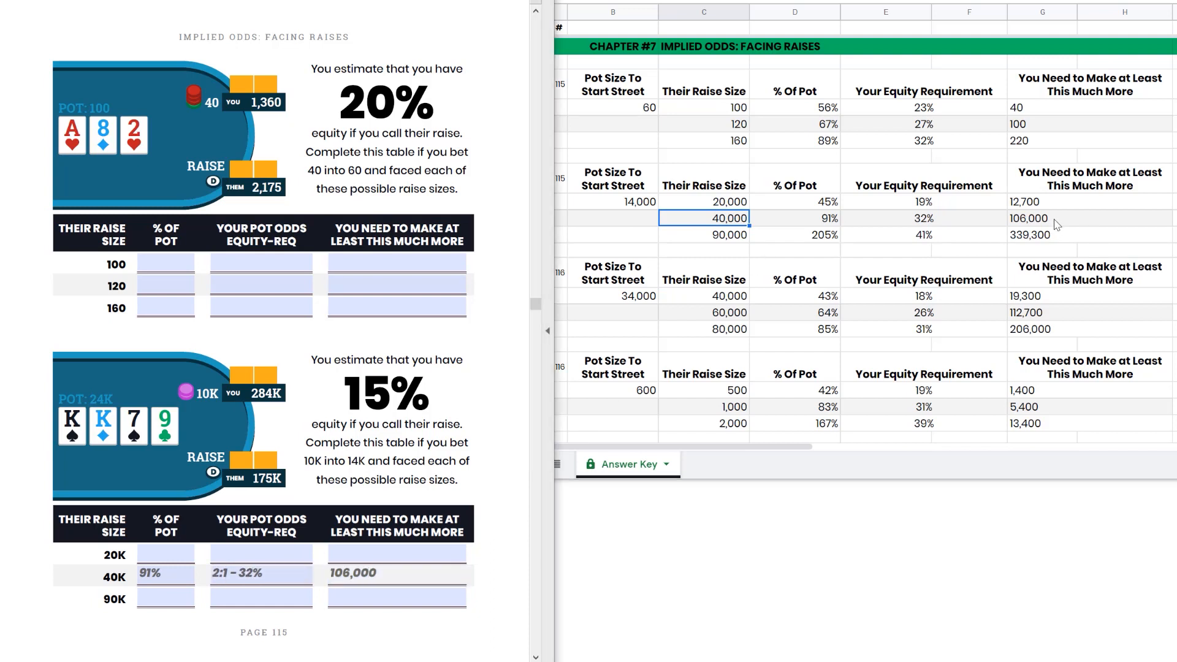
left_click(1088, 218)
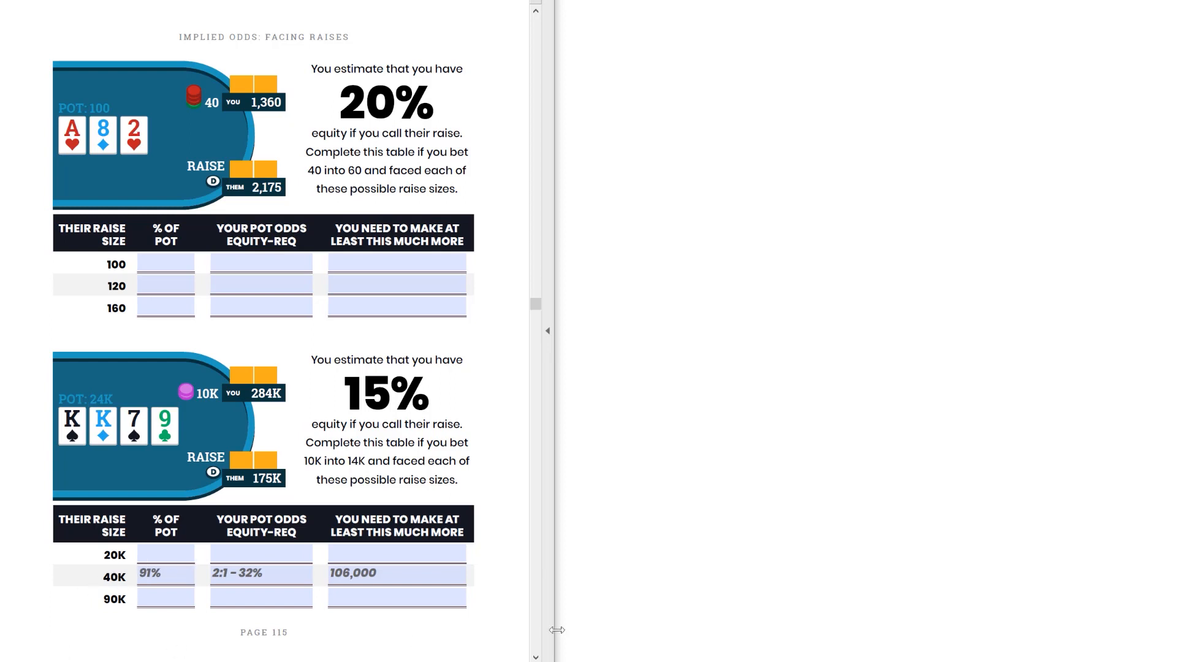
mouse_move(514, 620)
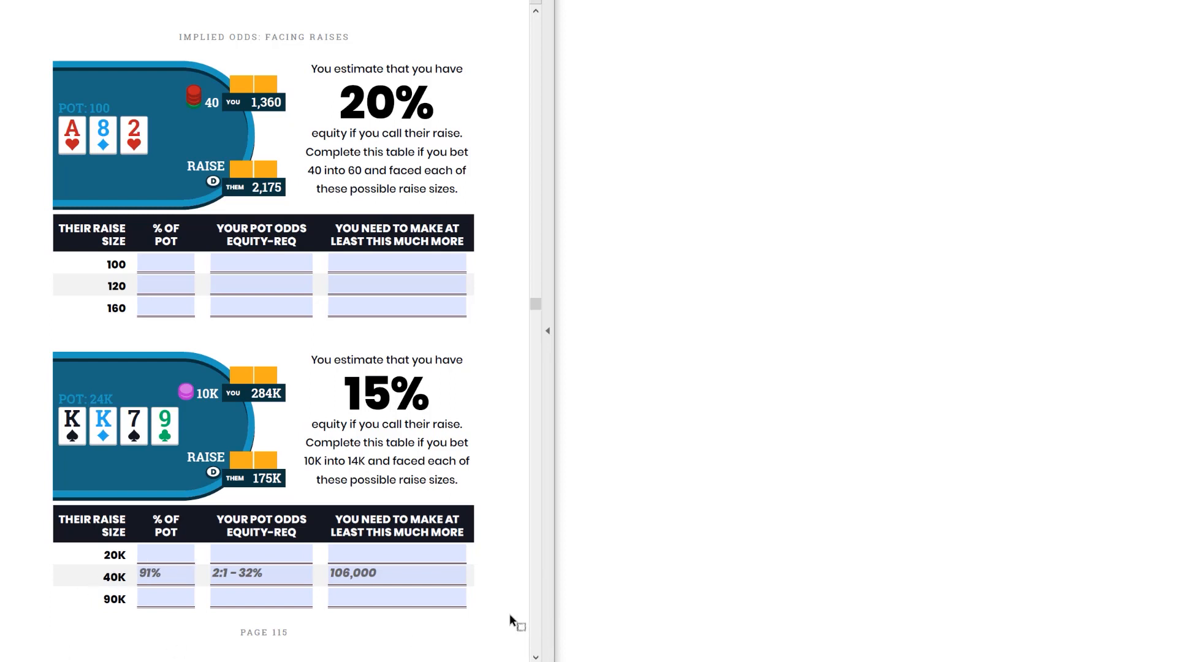
left_click(261, 572)
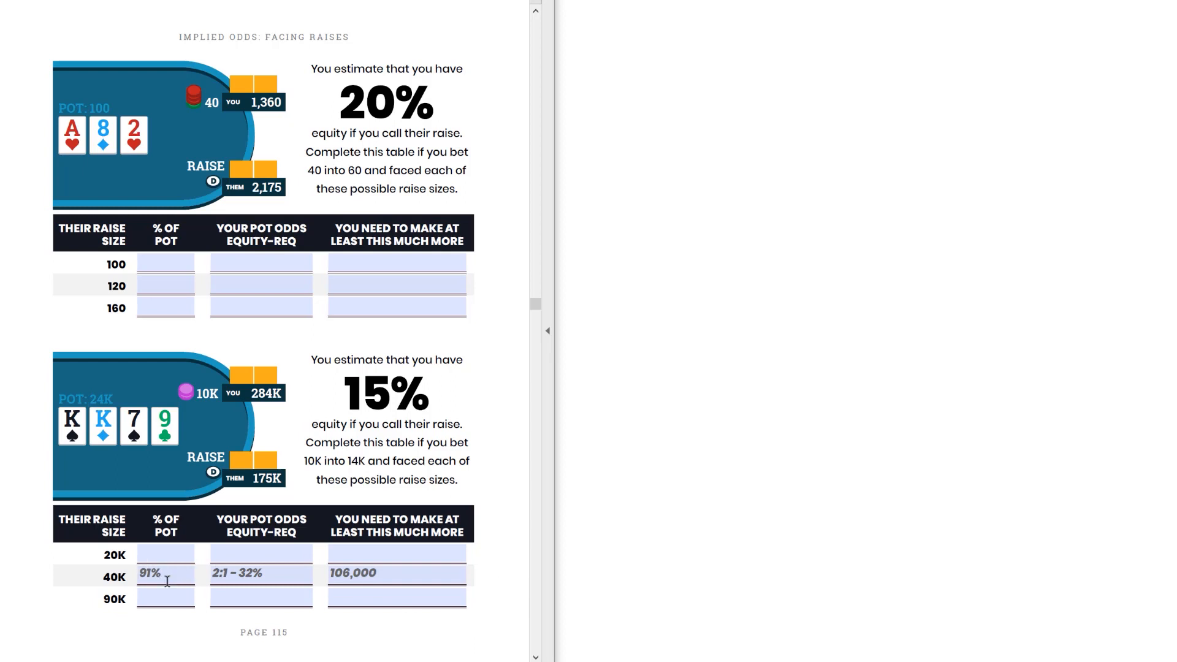
mouse_move(496, 568)
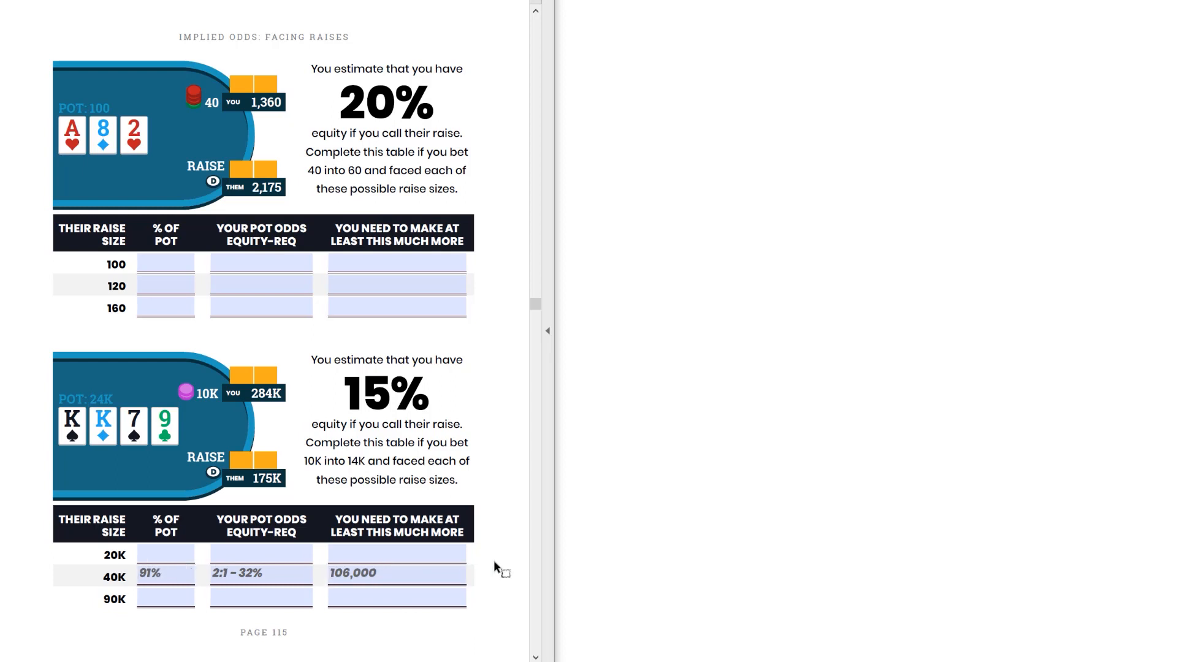